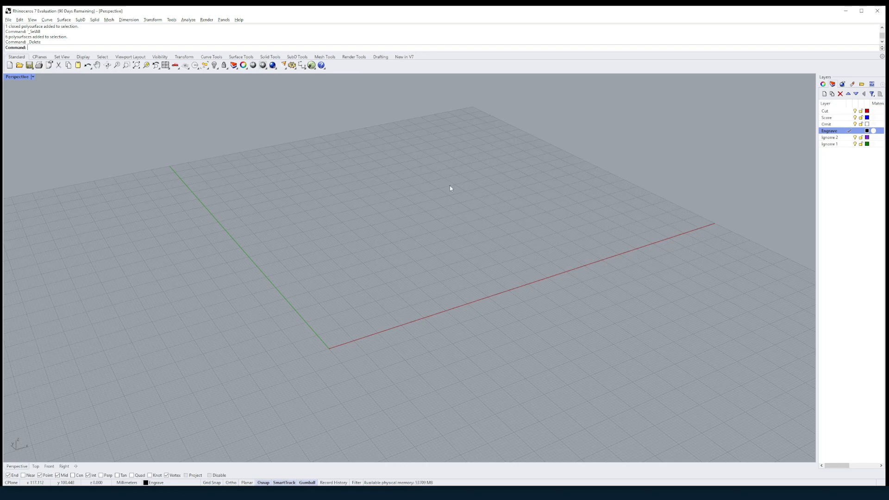
{"action": "mouse_move", "coordinate": [384, 131]}
{"action": "type", "text": "Box"}
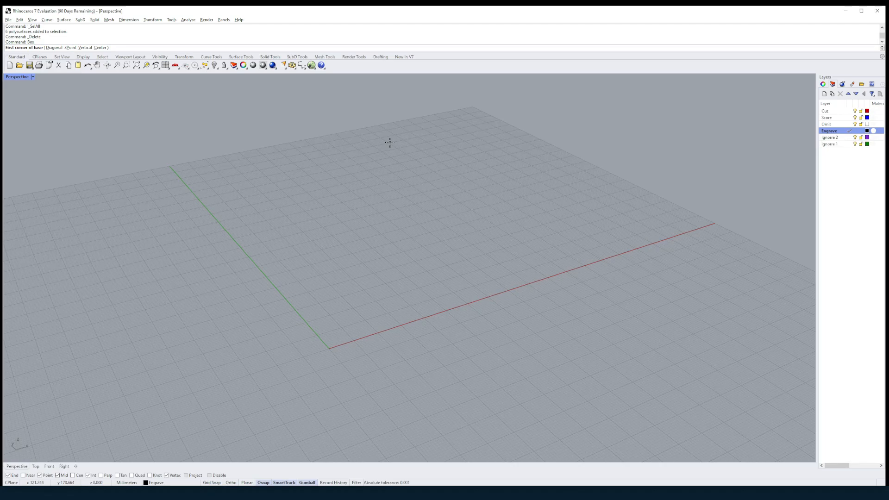
Place the base slab's first corner and enter 33 as a box dimension
{"action": "left_click", "coordinate": [389, 142]}
{"action": "type", "text": "100"}
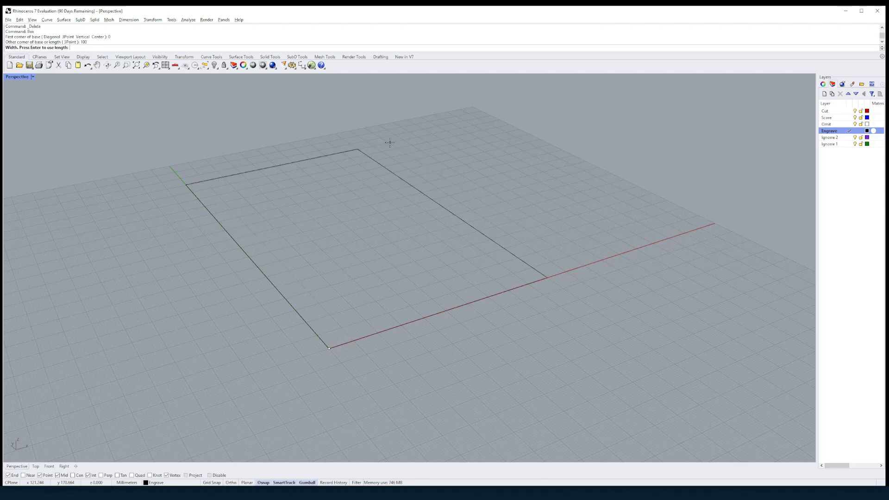
{"action": "type", "text": "33"}
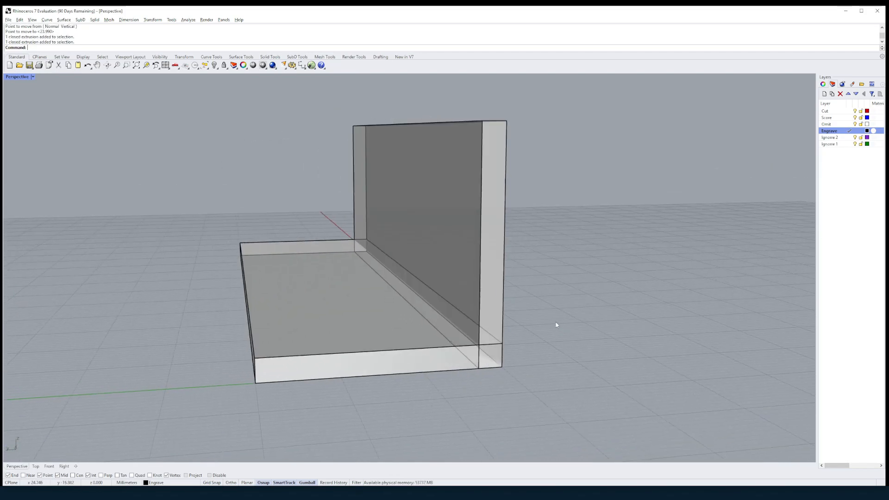
Launch GrasshopperPlayer and open the Overlap Fingers.gh definition
{"action": "type", "text": "GrasshopperPlayer"}
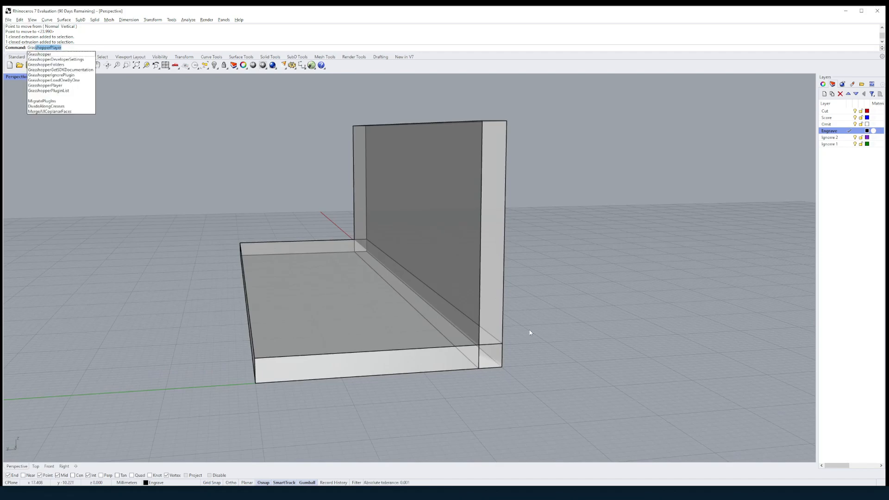
{"action": "left_click", "coordinate": [46, 85]}
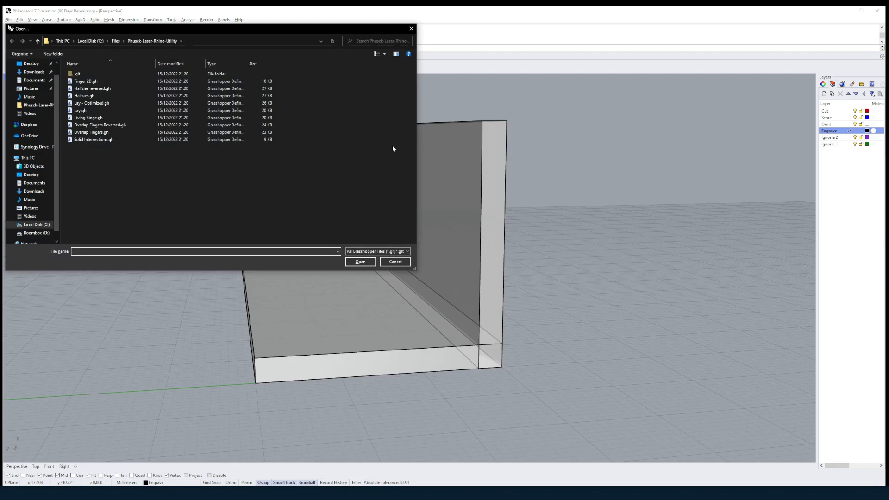
{"action": "left_click", "coordinate": [94, 139]}
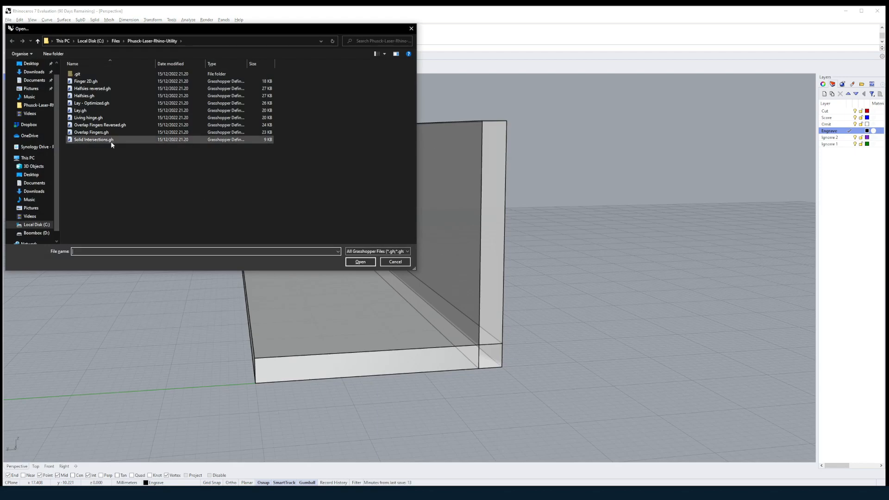
{"action": "left_click", "coordinate": [90, 132]}
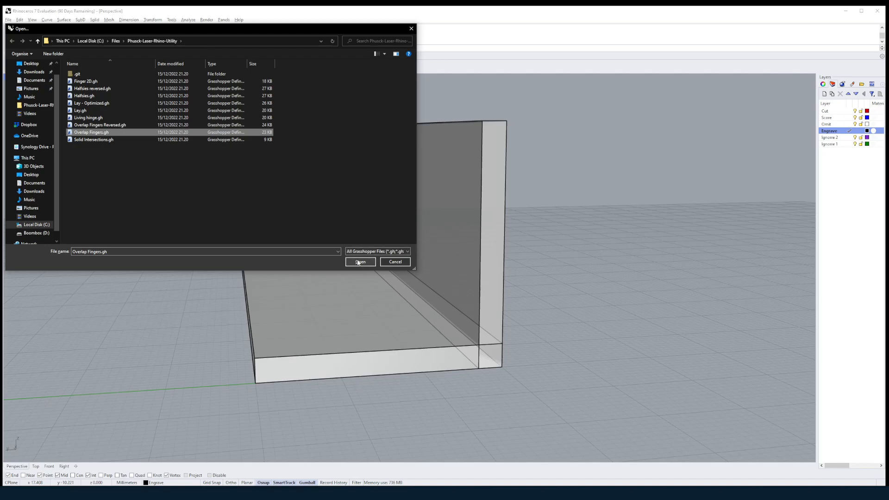
{"action": "left_click", "coordinate": [360, 261]}
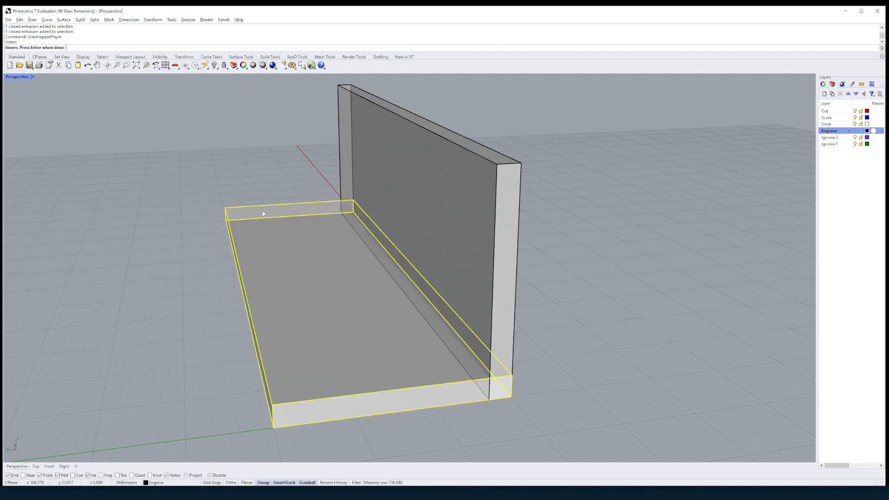
{"action": "mouse_move", "coordinate": [270, 256]}
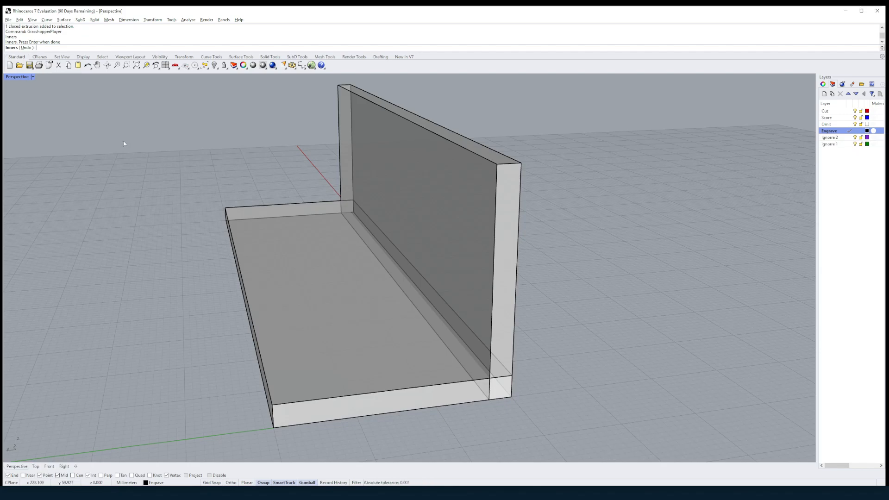
{"action": "mouse_move", "coordinate": [162, 175]}
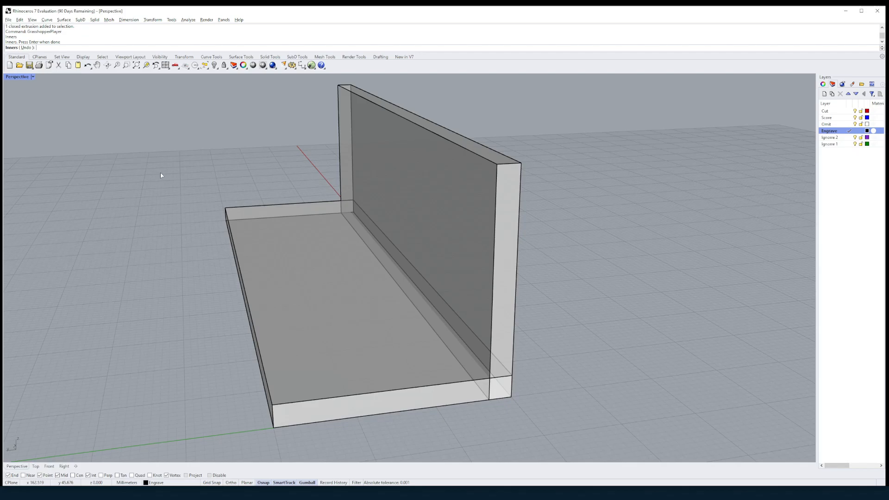
{"action": "mouse_move", "coordinate": [161, 178]}
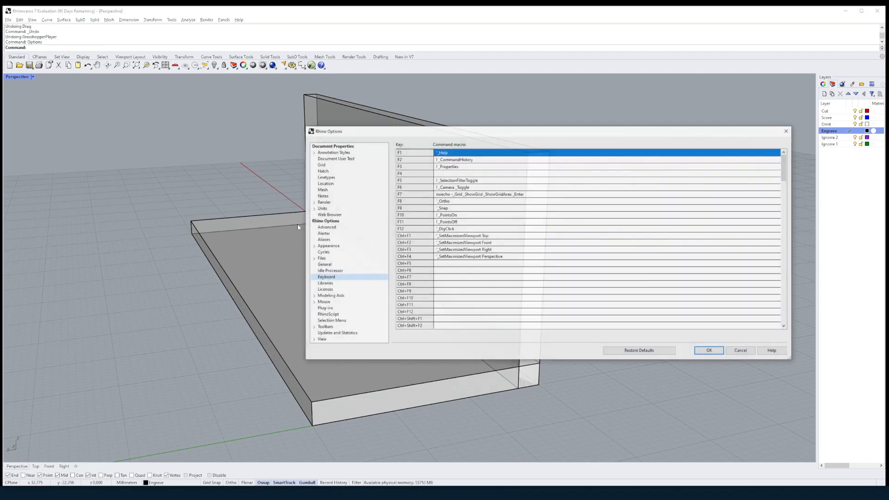
{"action": "scroll", "scroll_direction": "down", "scroll_amount": 3}
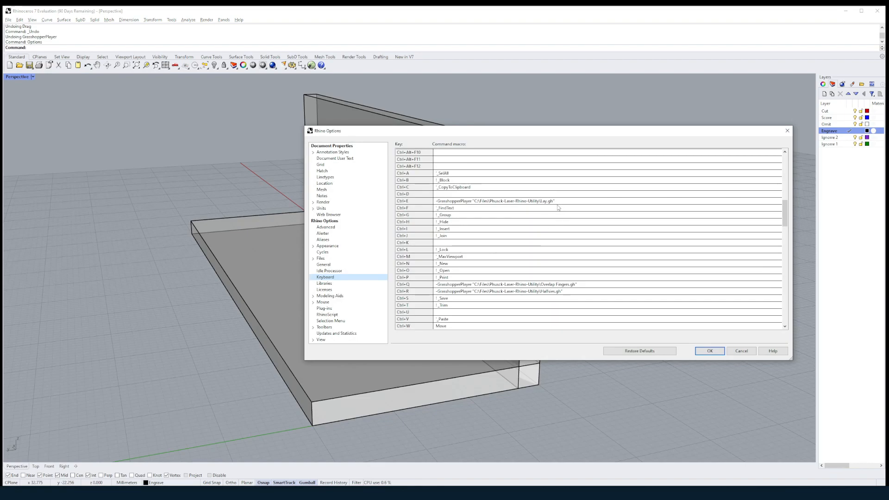
{"action": "left_click", "coordinate": [505, 283]}
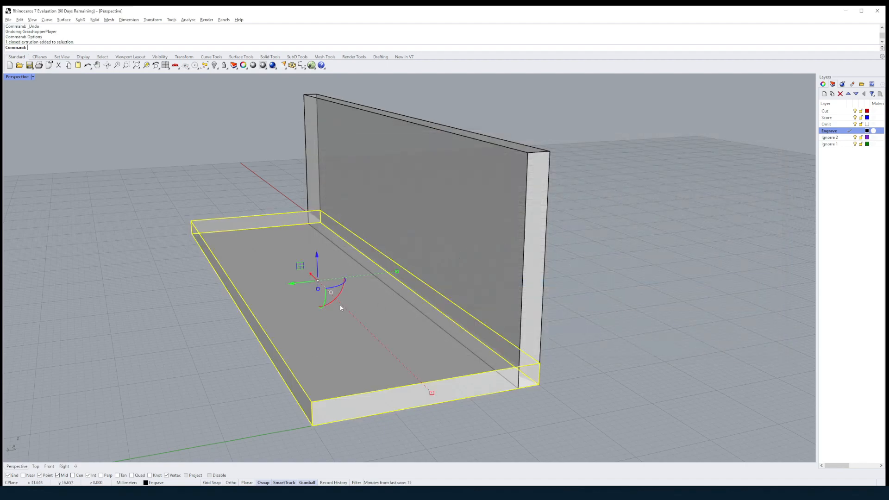
Pick the base slab and upright wall as panels to generate overlapping finger joints
{"action": "left_click", "coordinate": [134, 227]}
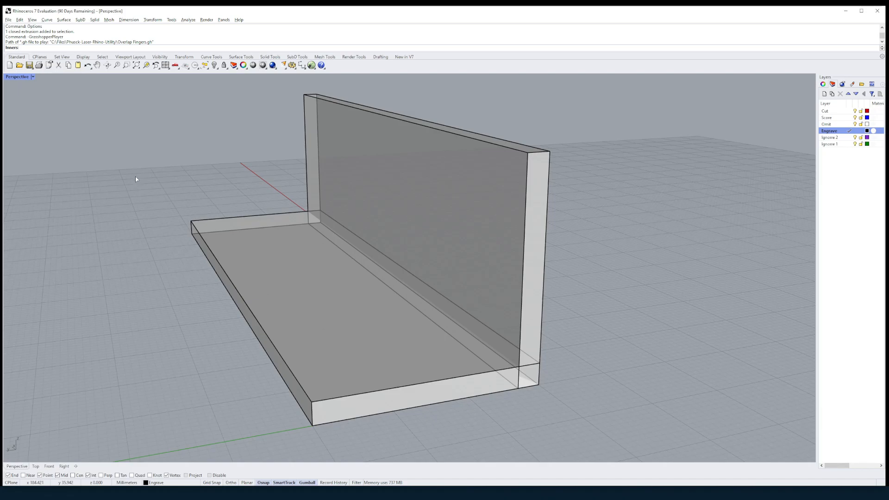
{"action": "mouse_move", "coordinate": [274, 273]}
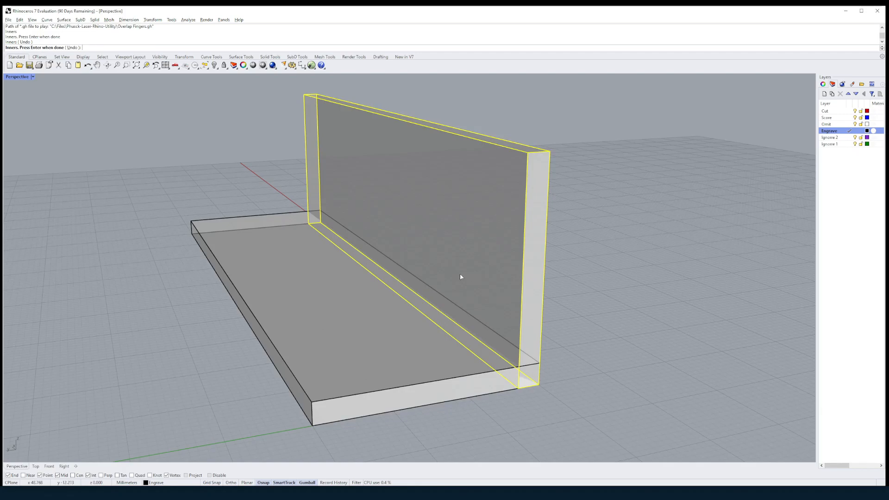
{"action": "mouse_move", "coordinate": [253, 250]}
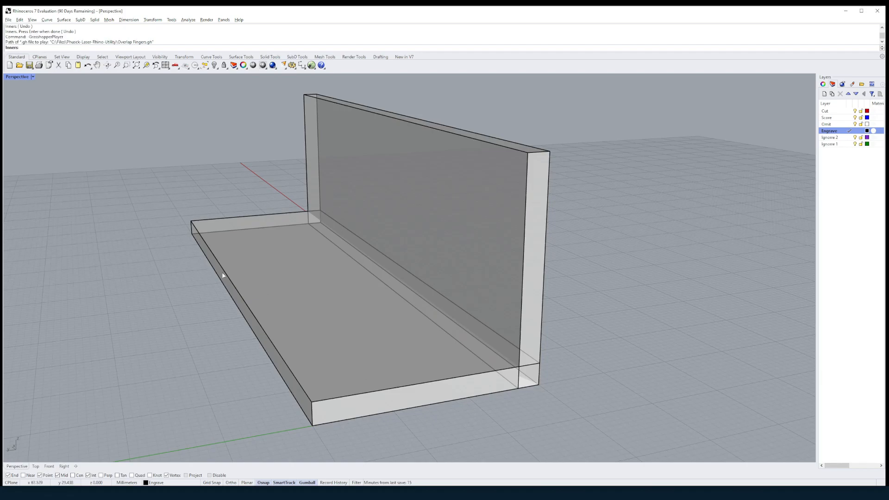
{"action": "left_click", "coordinate": [274, 287]}
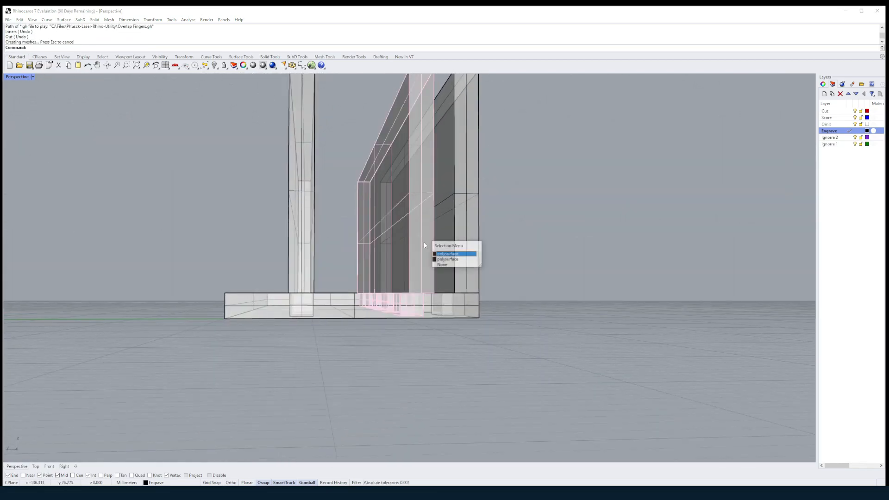
{"action": "left_click", "coordinate": [447, 253]}
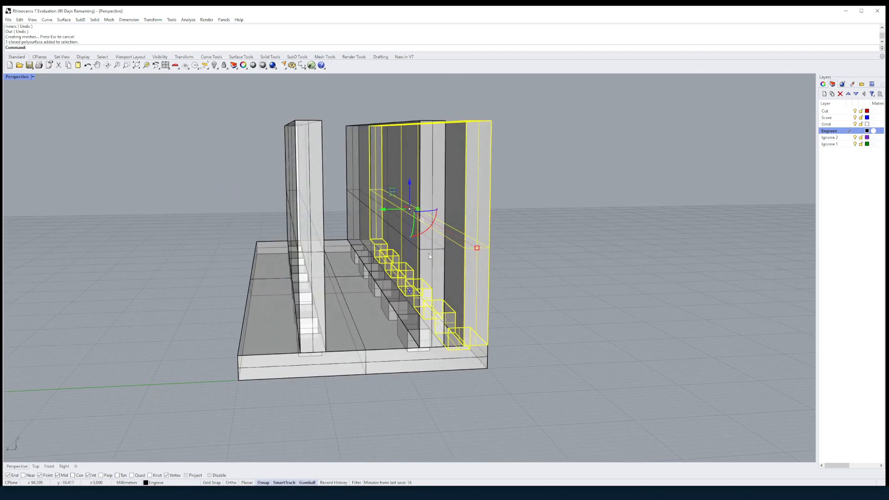
{"action": "key", "text": "ctrl+z"}
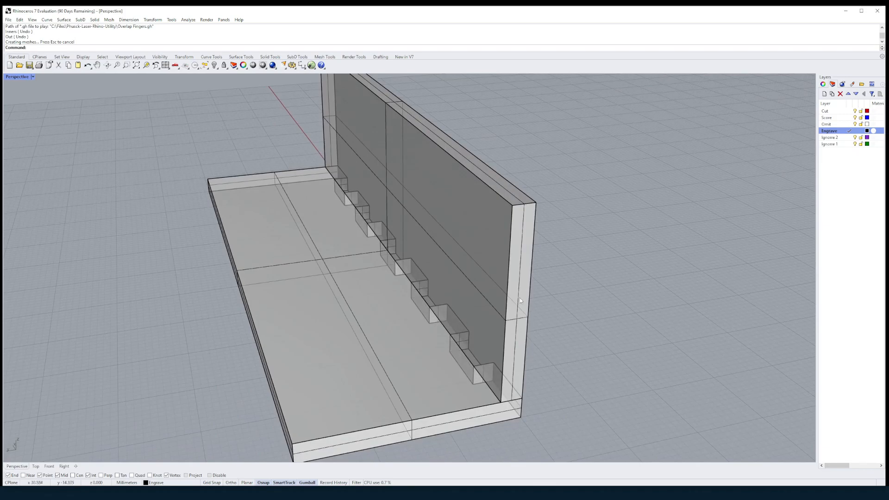
Run Lay.gh through GrasshopperPlayer and pan to the flattened panel outlines
{"action": "type", "text": "GrasshopperPlayer"}
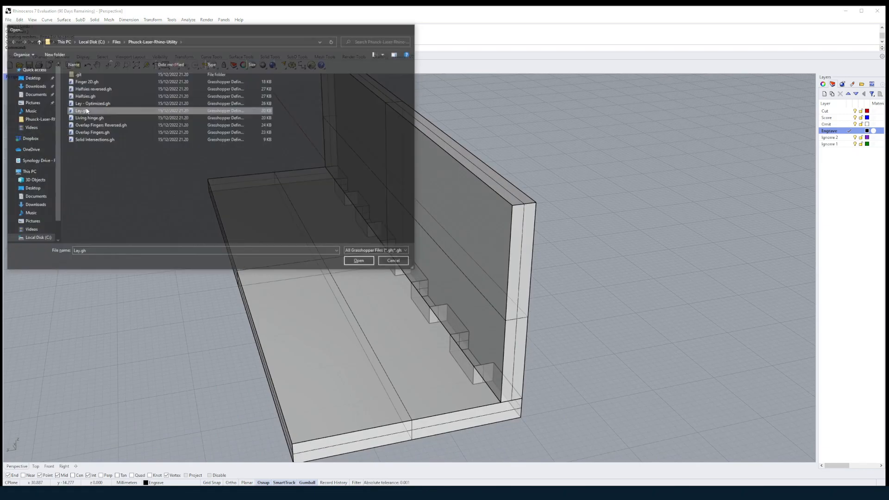
{"action": "left_click", "coordinate": [358, 260]}
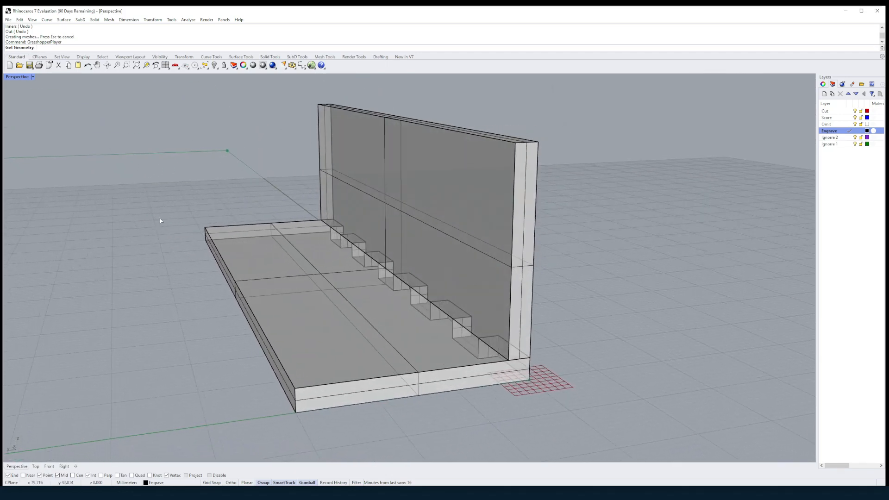
{"action": "scroll", "scroll_direction": "down", "scroll_amount": 3}
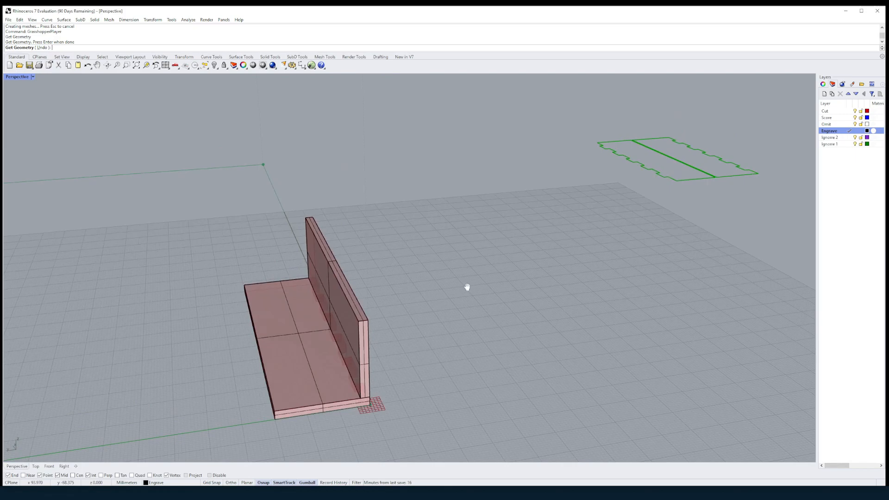
{"action": "left_click_drag", "start_coordinate": [467, 286], "coordinate": [472, 265]}
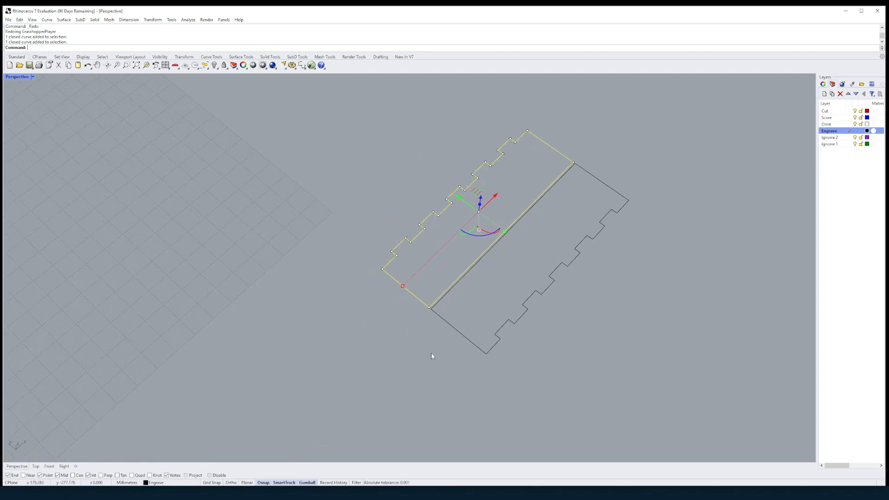
{"action": "mouse_move", "coordinate": [516, 336]}
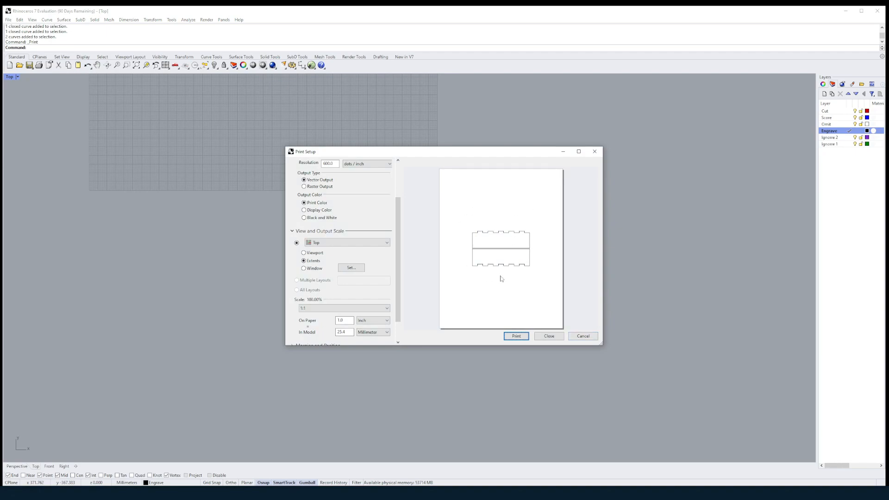
Scroll through the Print Setup options, then close it without printing
{"action": "scroll", "scroll_direction": "down", "scroll_amount": 3}
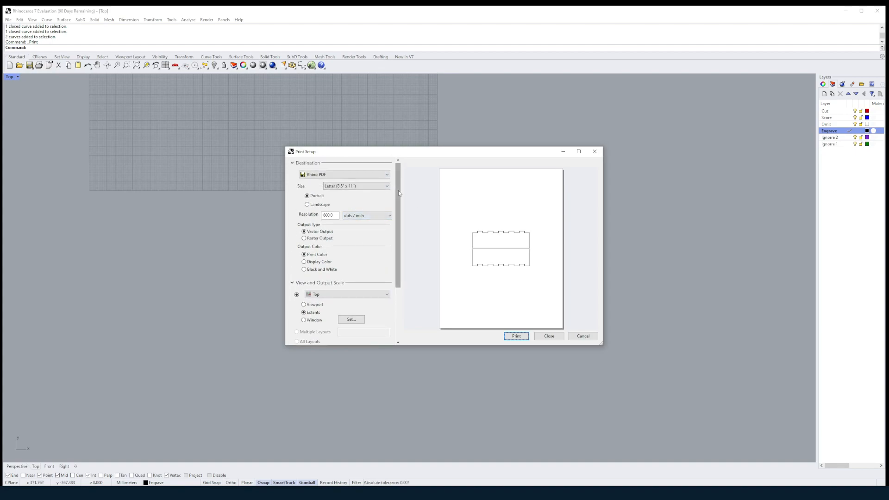
{"action": "scroll", "scroll_direction": "down", "scroll_amount": 3}
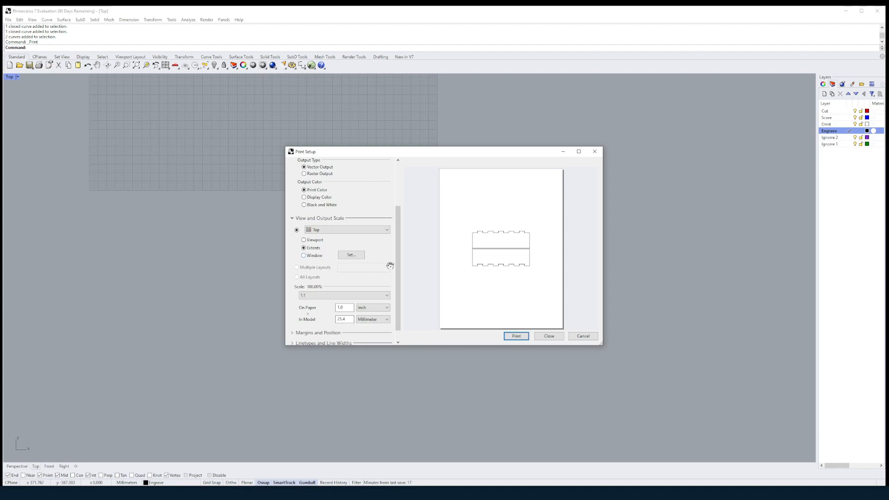
{"action": "scroll", "scroll_direction": "down", "scroll_amount": 3}
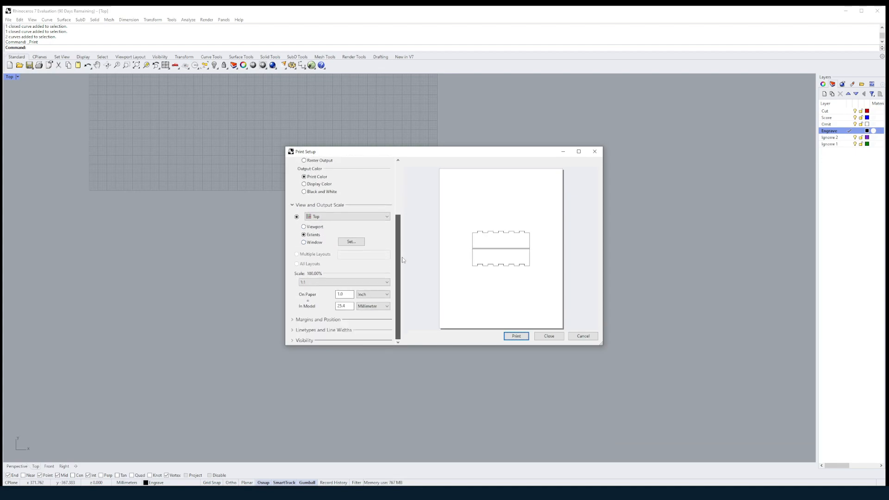
{"action": "left_click", "coordinate": [343, 282]}
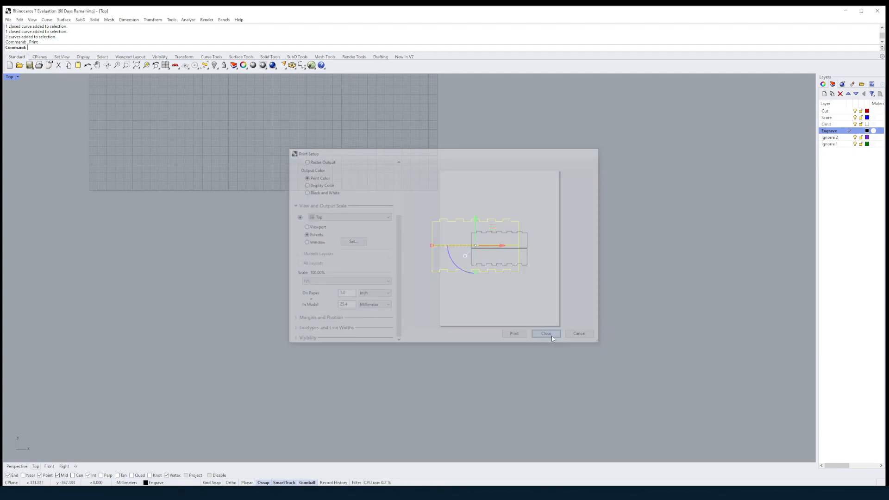
{"action": "left_click", "coordinate": [545, 333]}
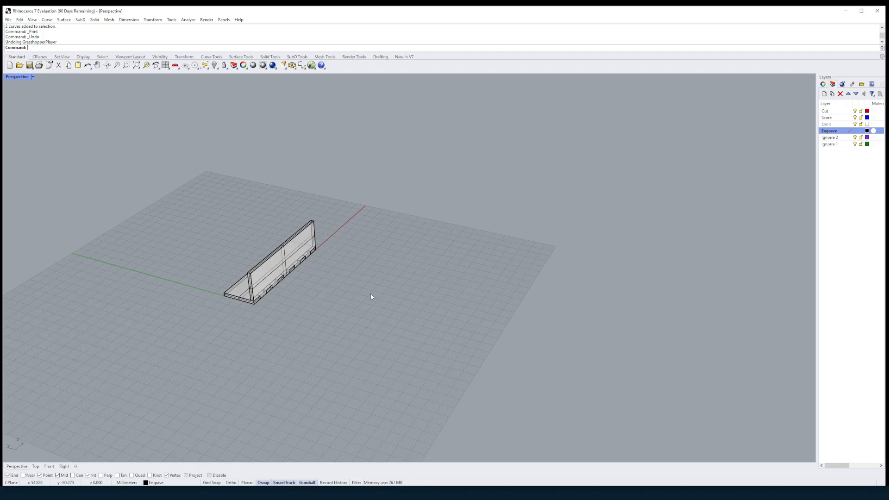
Stretch the base panel to 100 and place a copy of the wall at its far end
{"action": "left_click_drag", "start_coordinate": [371, 296], "coordinate": [442, 302]}
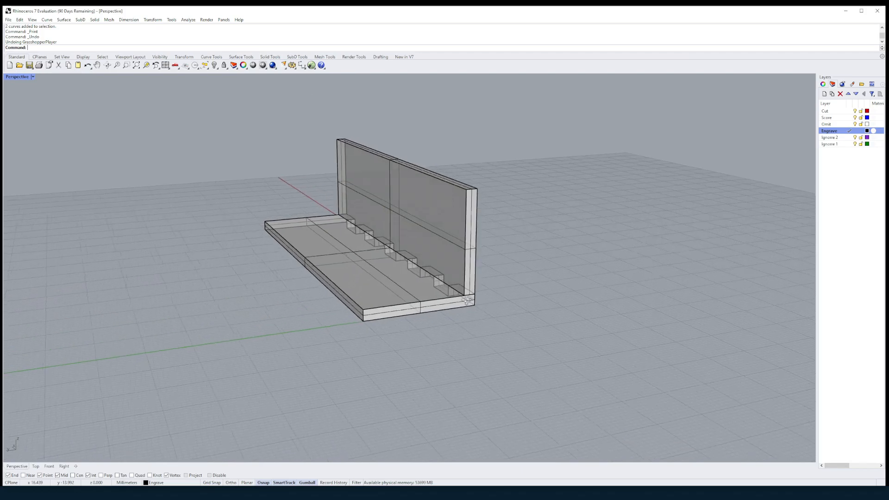
{"action": "left_click", "coordinate": [406, 199]}
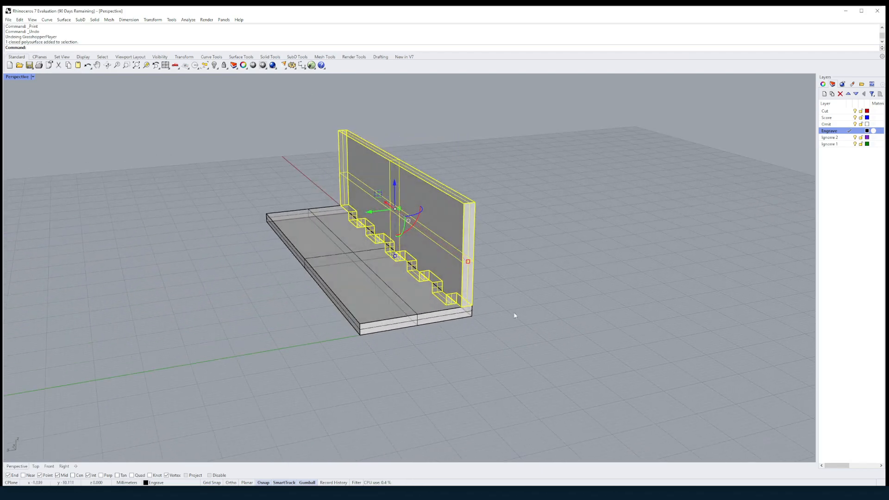
{"action": "left_click", "coordinate": [509, 314]}
{"action": "type", "text": "Scale1D"}
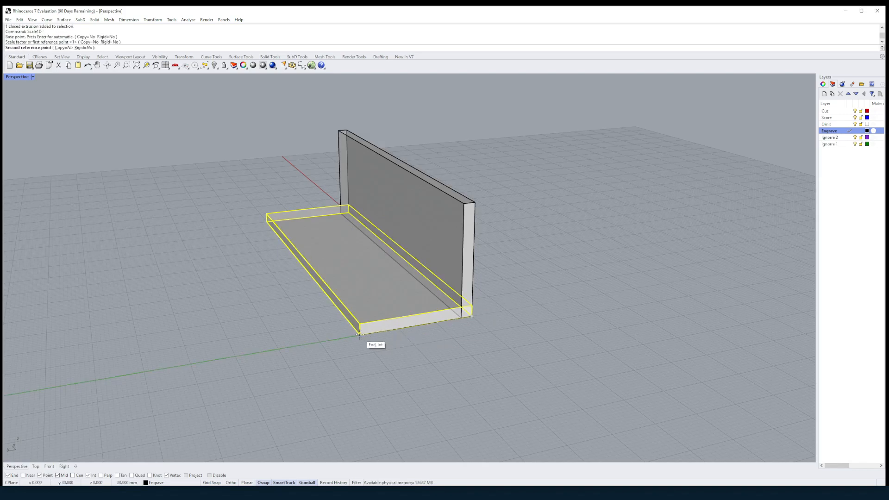
{"action": "type", "text": "100"}
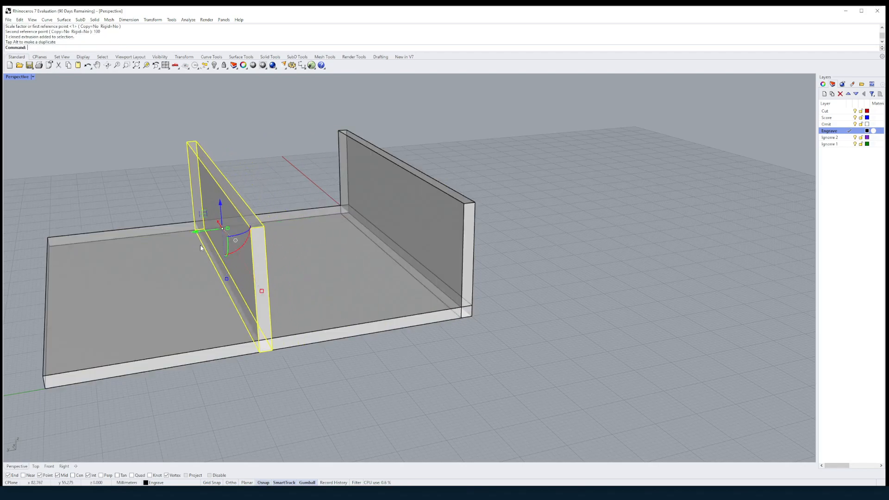
{"action": "left_click_drag", "start_coordinate": [227, 230], "coordinate": [45, 249]}
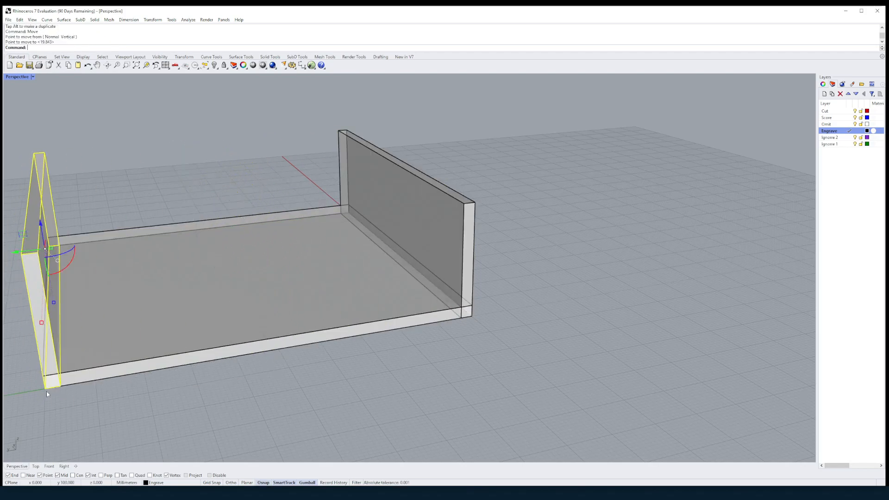
{"action": "left_click_drag", "start_coordinate": [46, 250], "coordinate": [161, 236]}
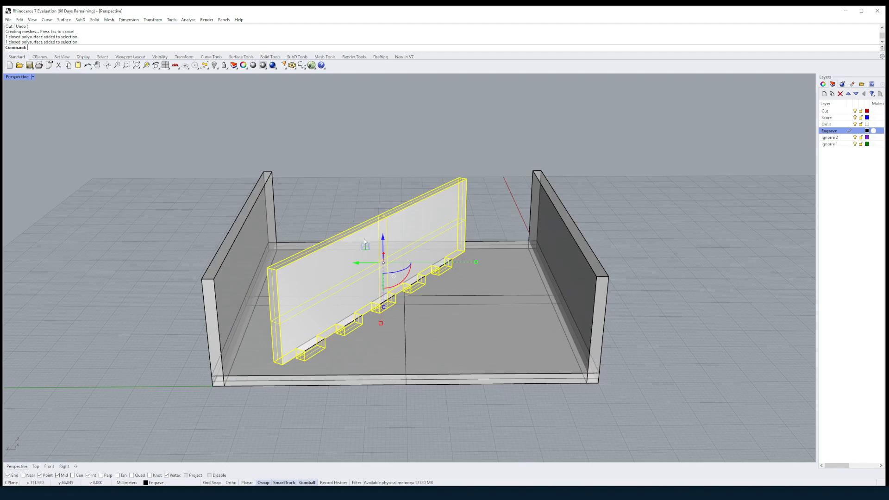
Lift the divider away from the box to test the fit, then undo the moves
{"action": "left_click_drag", "start_coordinate": [383, 261], "coordinate": [669, 165]}
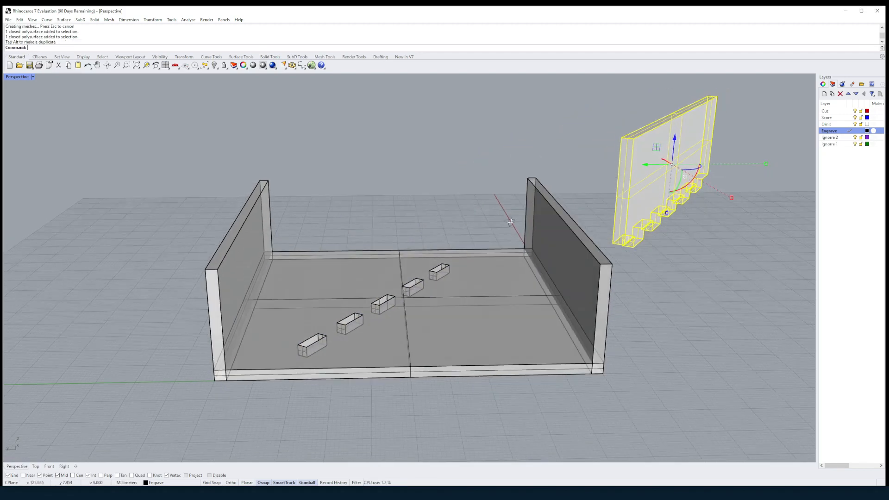
{"action": "key", "text": "ctrl+z"}
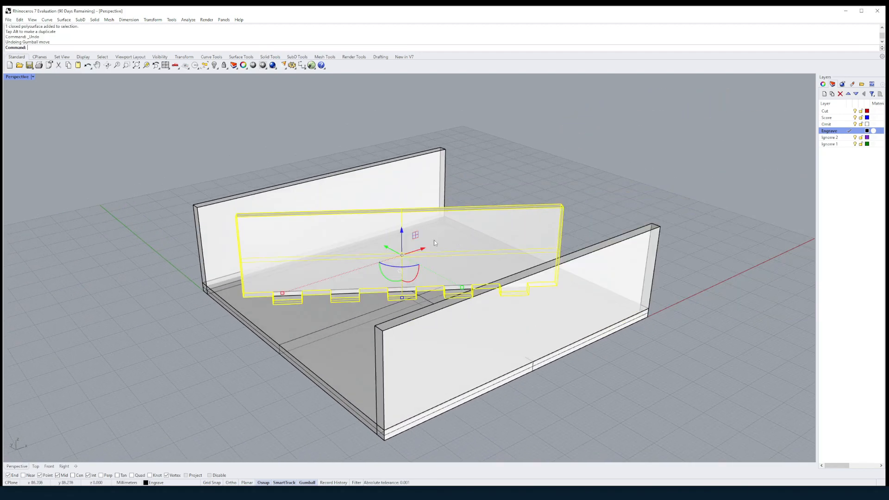
{"action": "key", "text": "ctrl+z"}
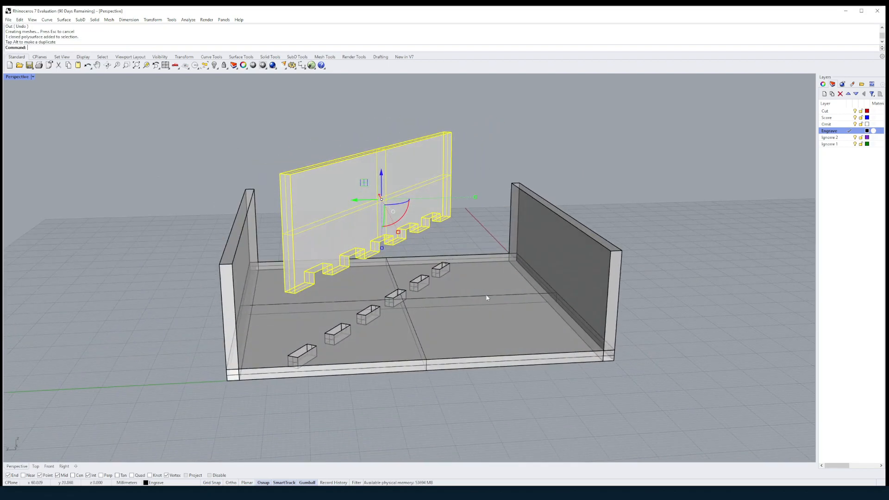
{"action": "key", "text": "ctrl+z"}
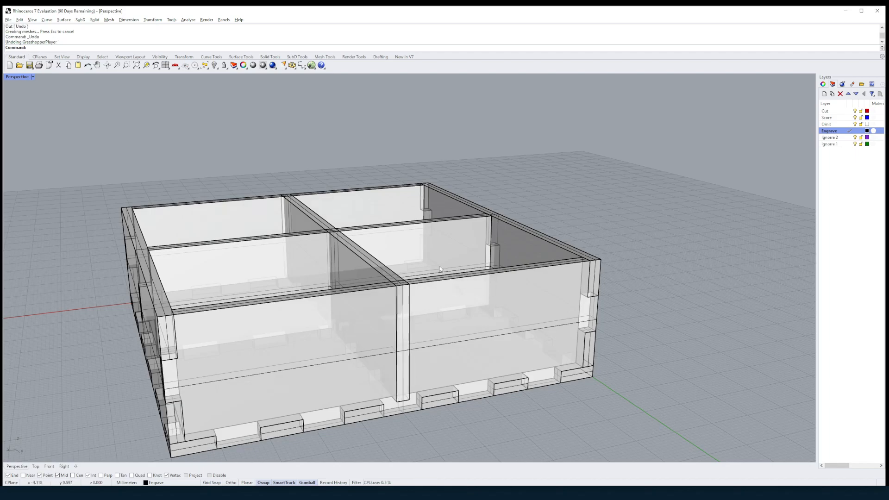
Select the outer walls and a divider from overlapping candidates, then orbit to inspect the box
{"action": "left_click", "coordinate": [439, 268]}
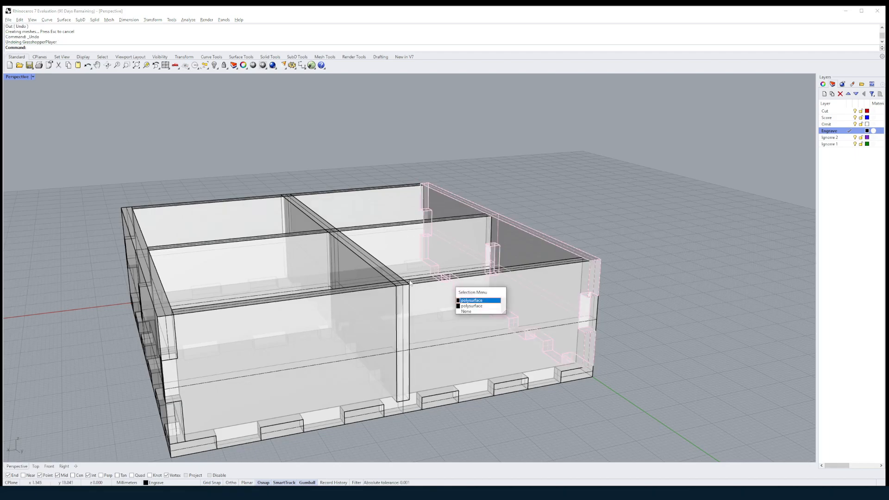
{"action": "left_click", "coordinate": [472, 300]}
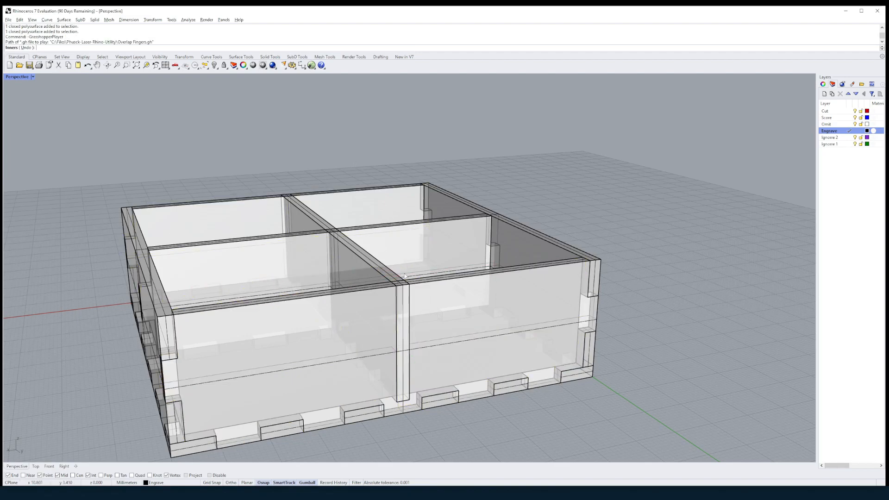
{"action": "left_click", "coordinate": [405, 275]}
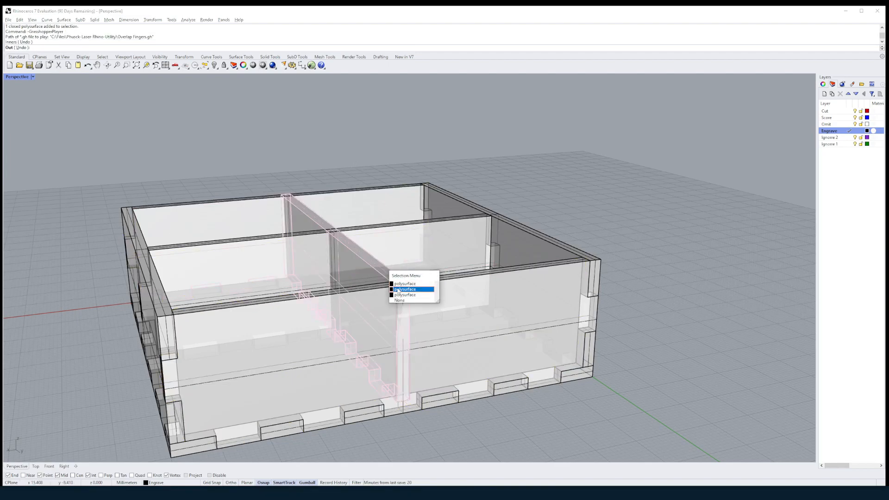
{"action": "left_click", "coordinate": [405, 289]}
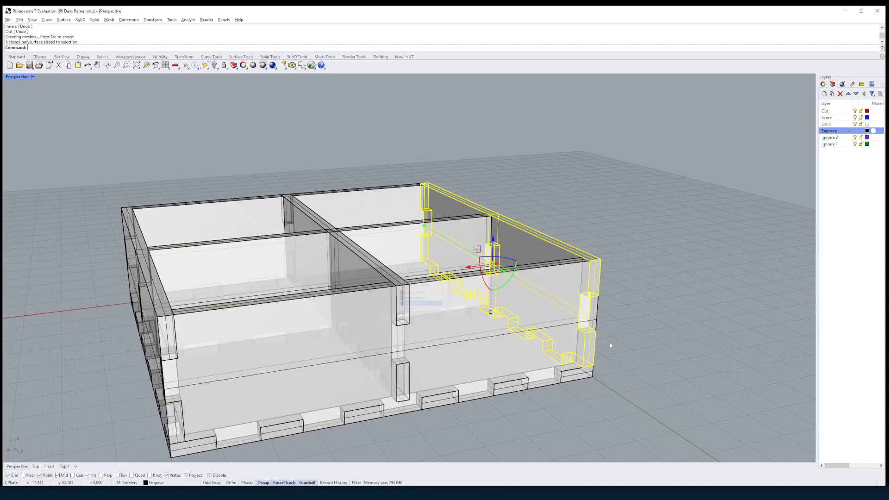
{"action": "left_click_drag", "start_coordinate": [611, 345], "coordinate": [649, 323]}
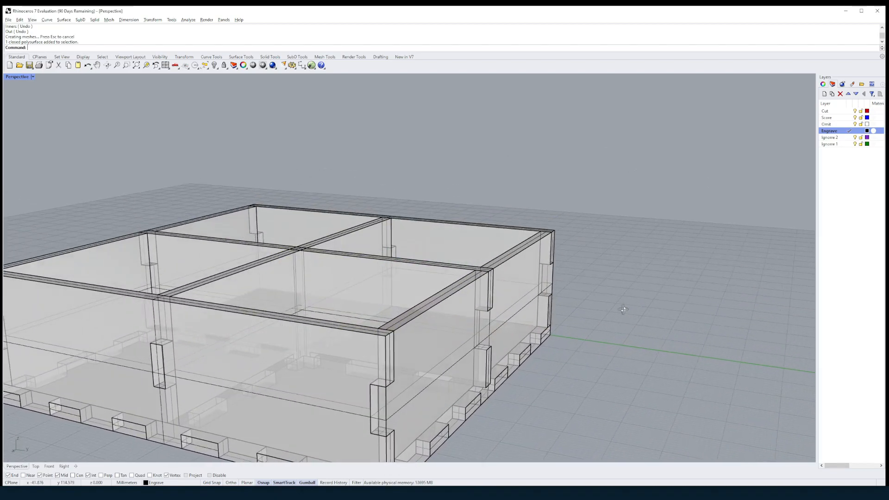
{"action": "left_click_drag", "start_coordinate": [624, 309], "coordinate": [584, 311]}
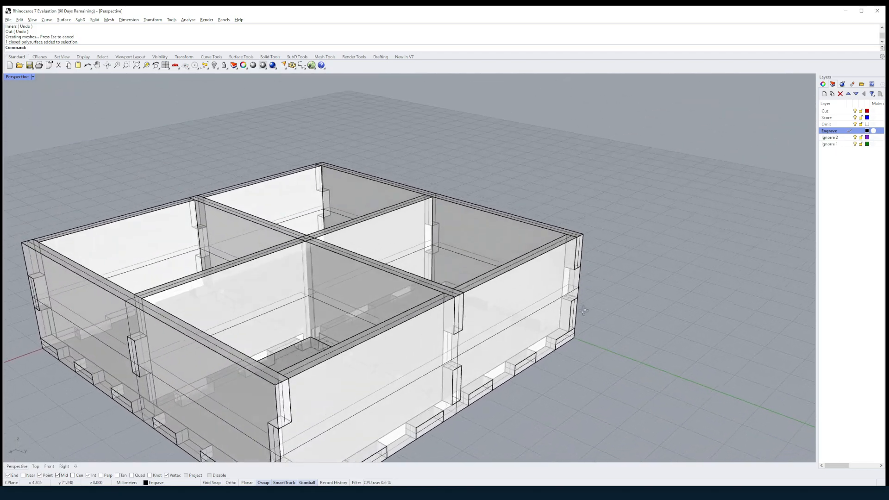
{"action": "left_click_drag", "start_coordinate": [584, 310], "coordinate": [468, 299]}
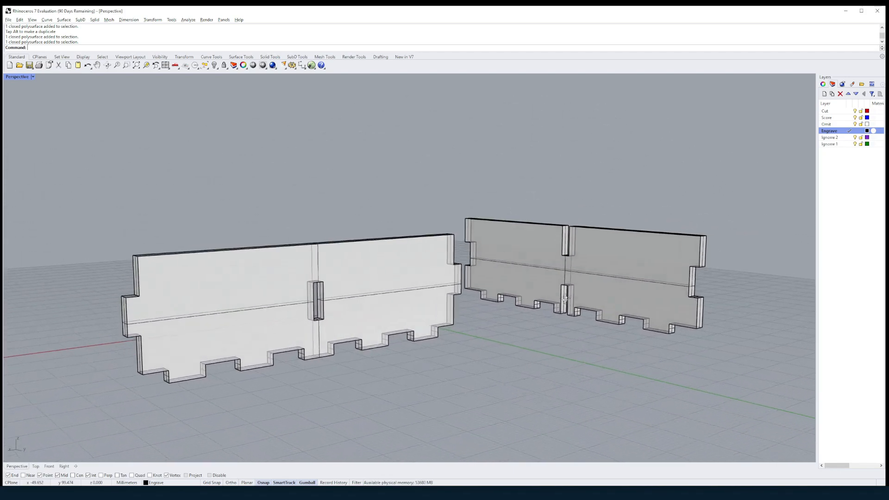
Undo the divider separation and run a halving-slot definition on the crossing dividers
{"action": "key", "text": "ctrl+z"}
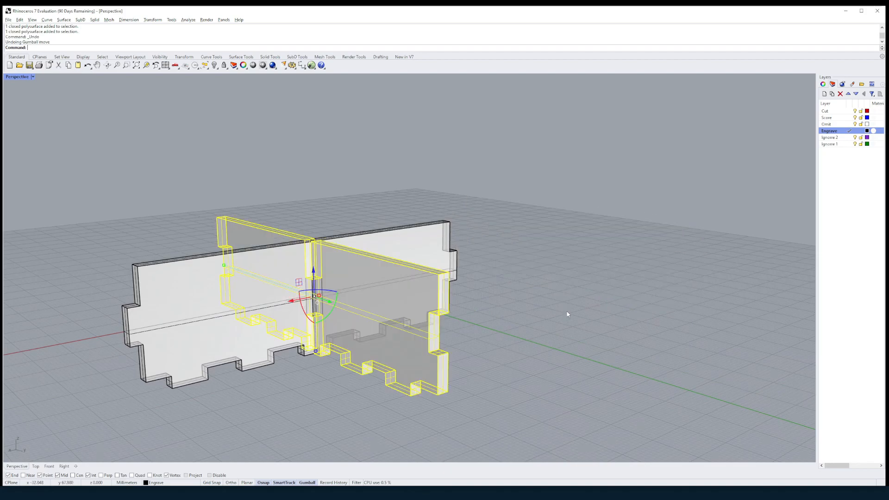
{"action": "key", "text": "ctrl+z"}
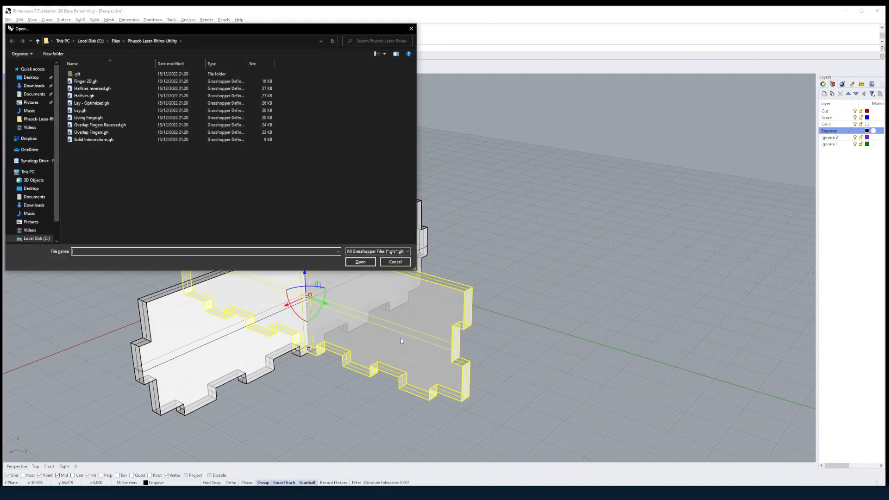
{"action": "left_click", "coordinate": [84, 95]}
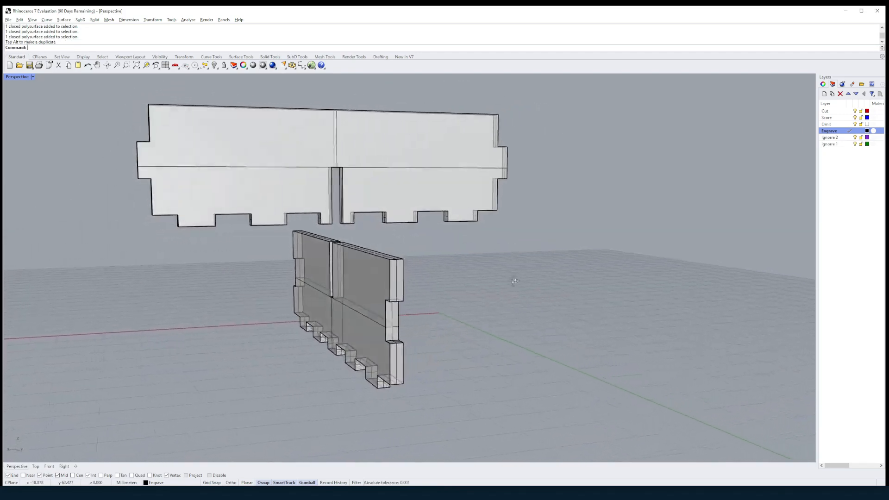
{"action": "key", "text": "ctrl+z"}
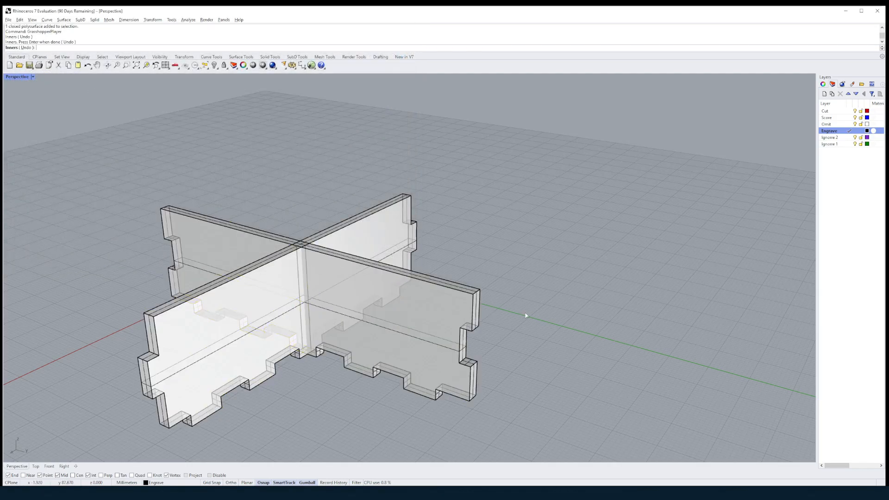
{"action": "mouse_move", "coordinate": [426, 228]}
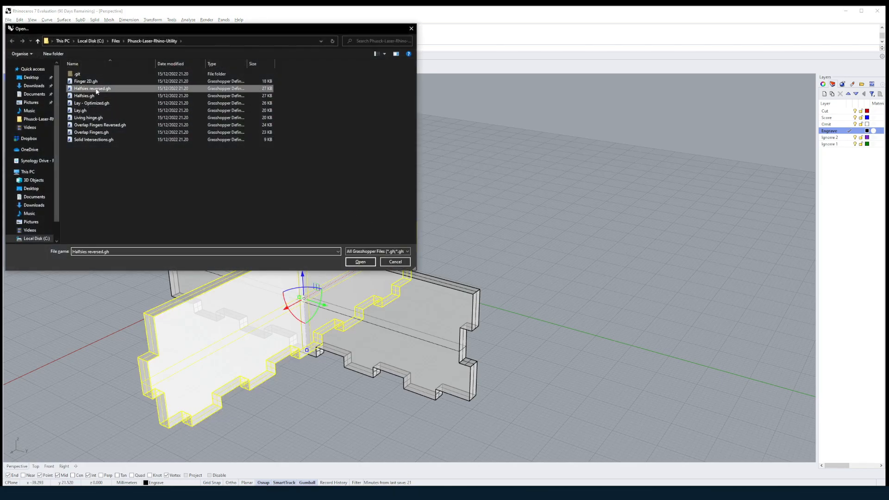
Apply Halfties reversed.gh to the dividers, undo the inspection move, and show hidden walls
{"action": "left_click", "coordinate": [360, 261]}
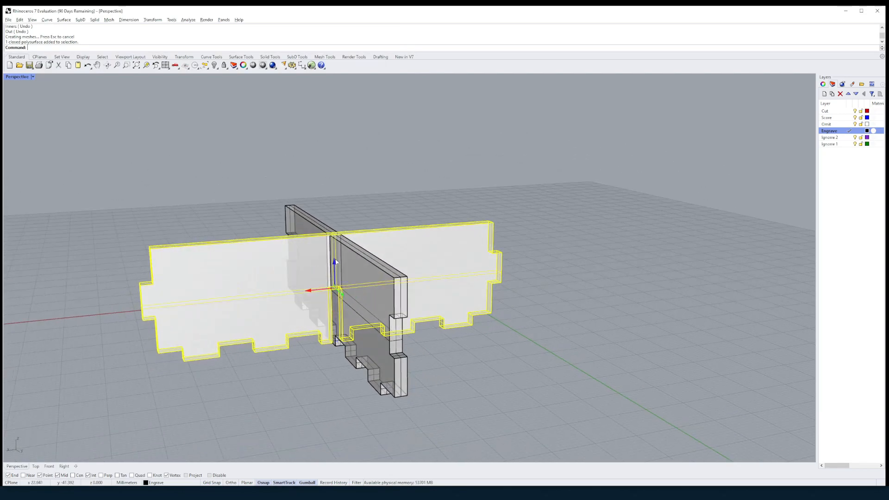
{"action": "key", "text": "ctrl+z"}
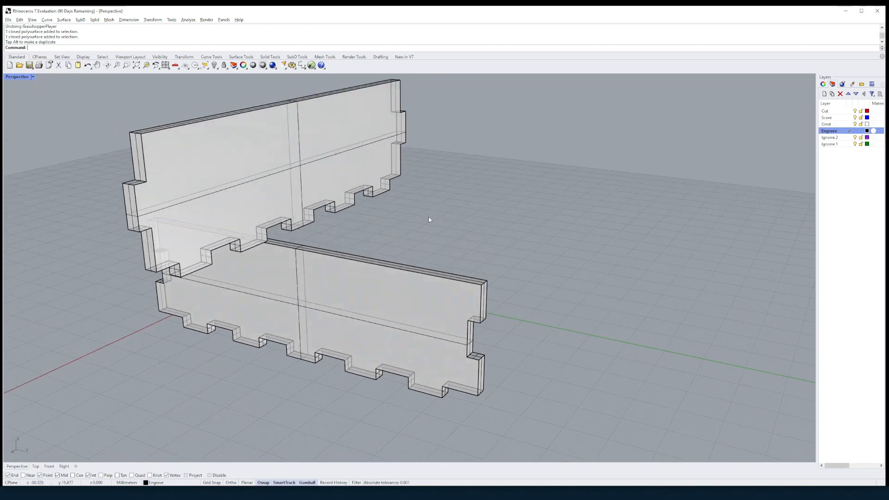
{"action": "key", "text": "ctrl+z"}
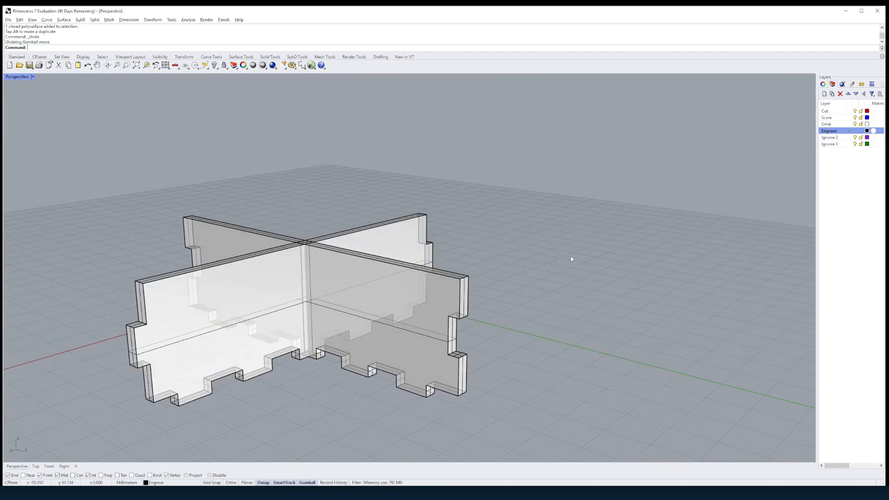
{"action": "type", "text": "S"}
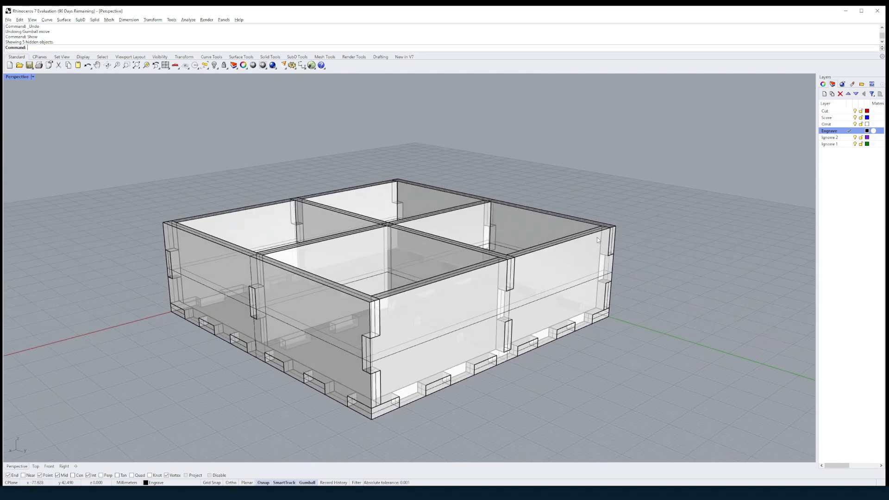
Show all box pieces, run Solid Intersections.gh, and make Ignore 2 the current layer
{"action": "key", "text": "ctrl+a"}
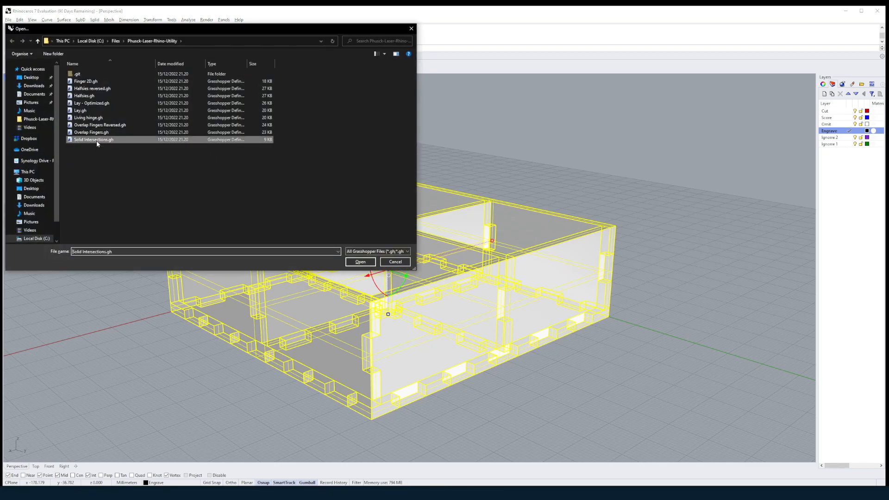
{"action": "left_click", "coordinate": [360, 261]}
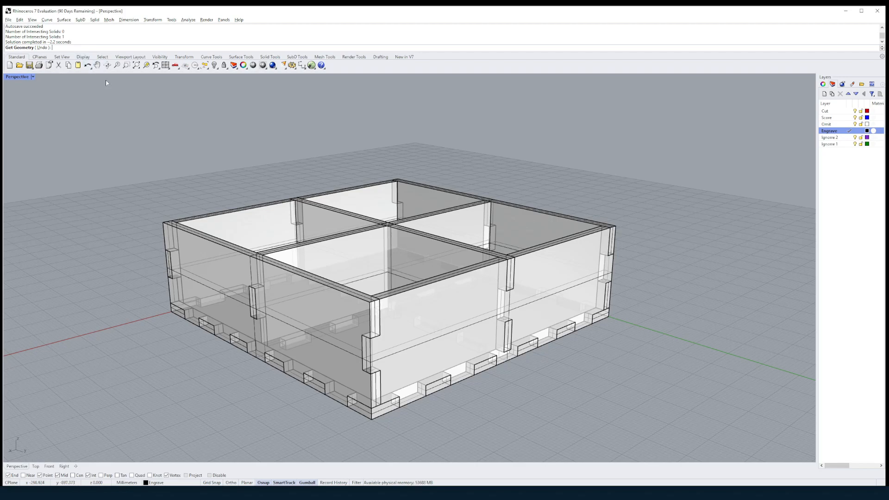
{"action": "mouse_move", "coordinate": [73, 34]}
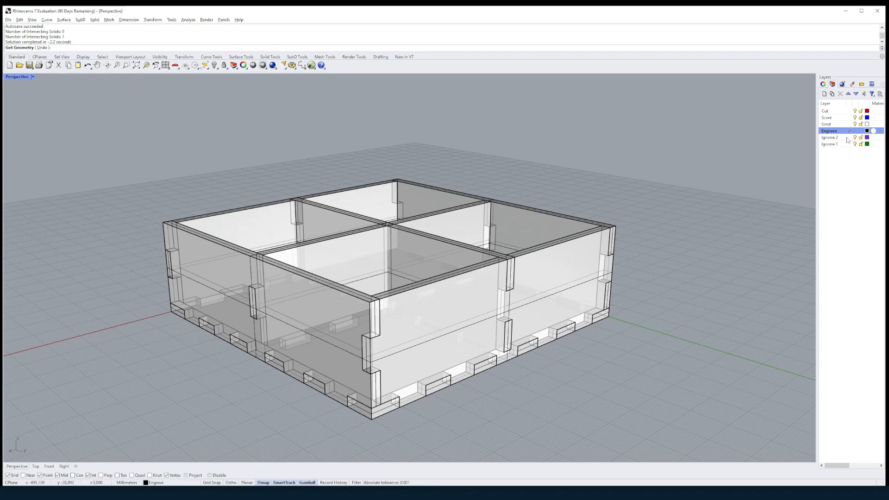
{"action": "left_click", "coordinate": [829, 137]}
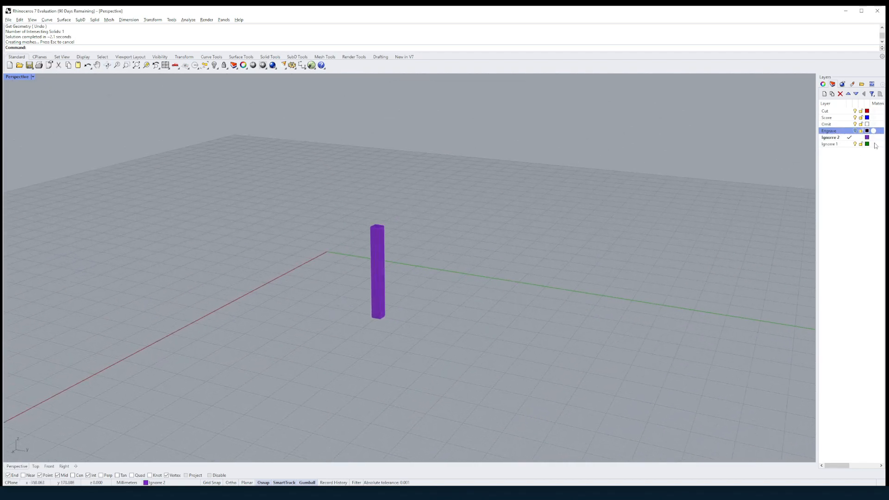
{"action": "scroll", "scroll_direction": "down", "scroll_amount": 3}
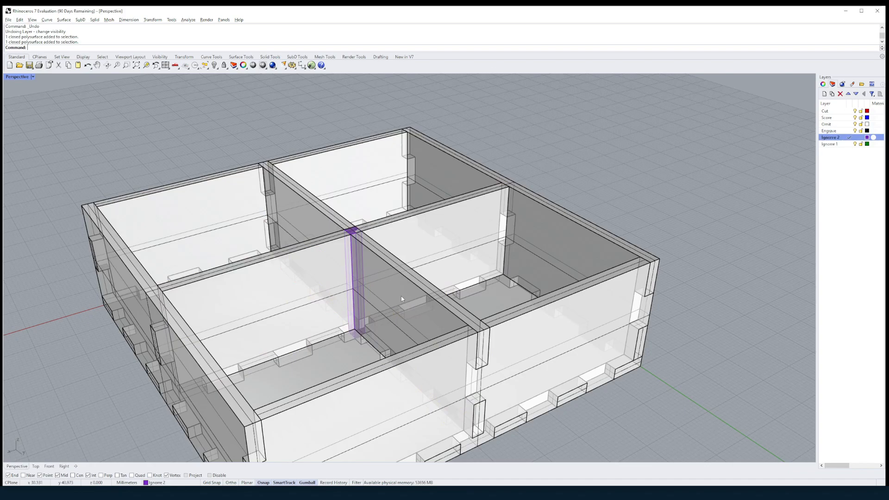
Select the intersection solid and both crossing dividers, then run Halfsies to cut half-lap slots
{"action": "left_click", "coordinate": [354, 284]}
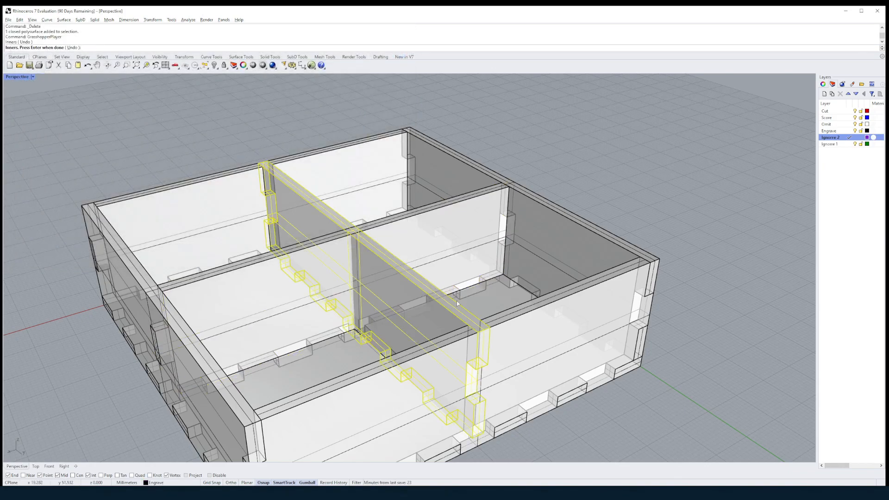
{"action": "left_click", "coordinate": [457, 304]}
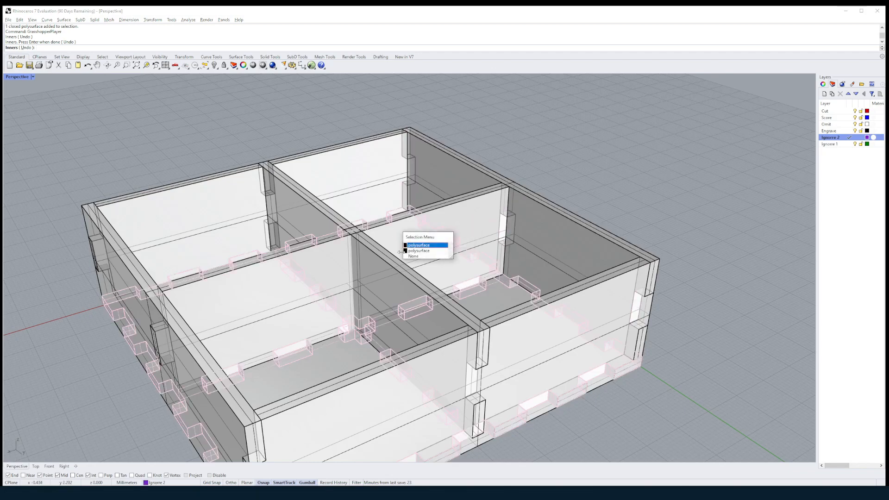
{"action": "left_click", "coordinate": [419, 245]}
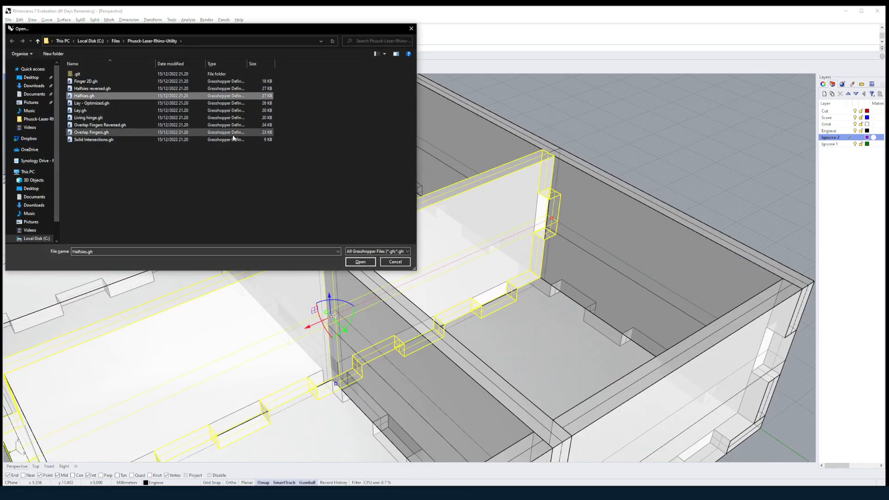
{"action": "left_click", "coordinate": [360, 261]}
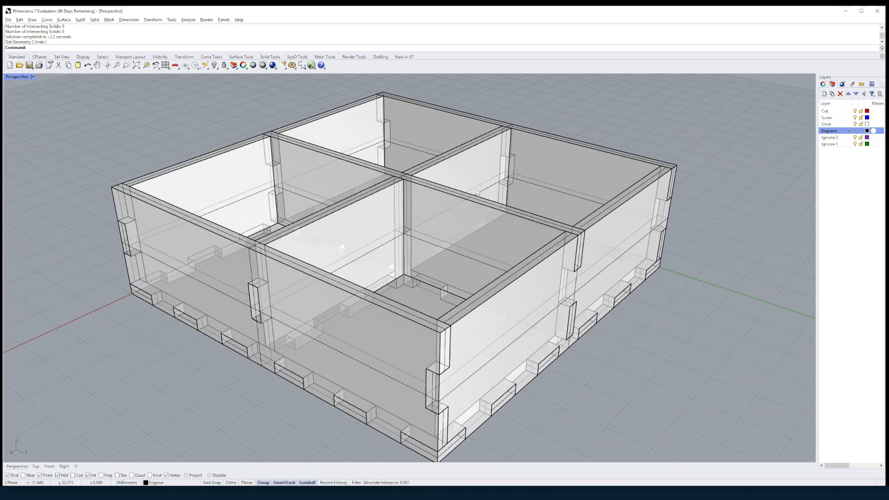
{"action": "left_click_drag", "start_coordinate": [476, 192], "coordinate": [485, 214]}
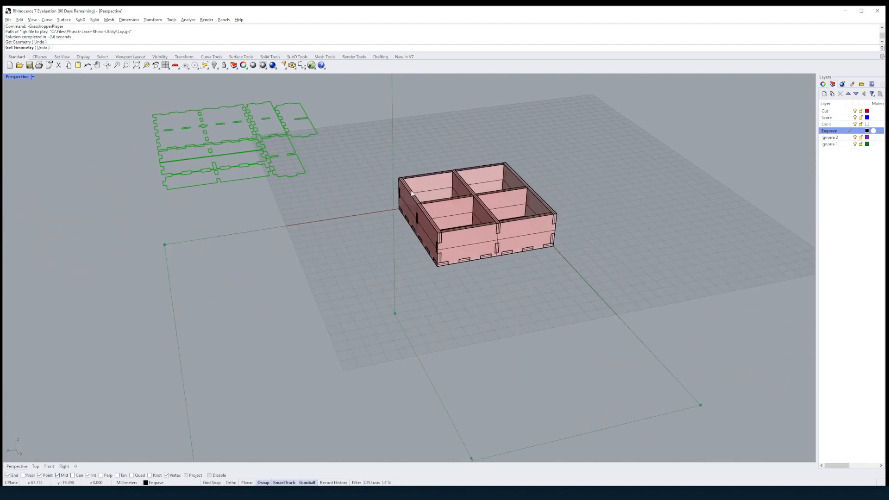
{"action": "mouse_move", "coordinate": [374, 210]}
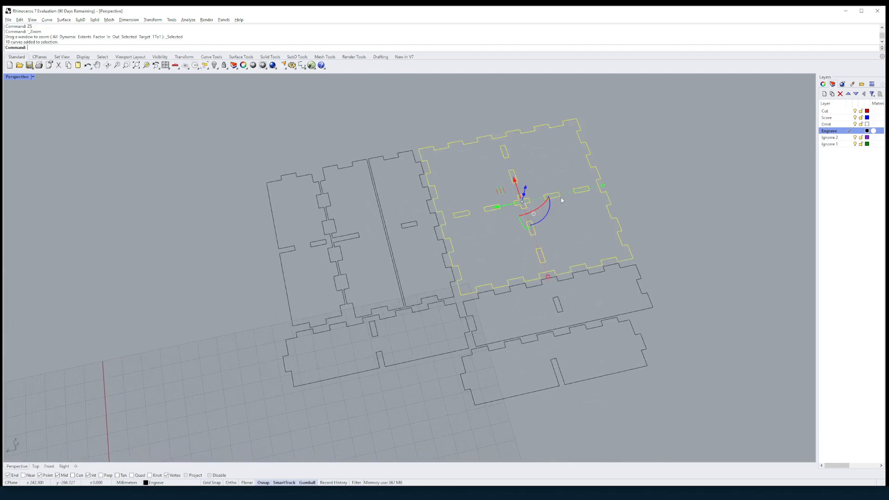
{"action": "mouse_move", "coordinate": [565, 197]}
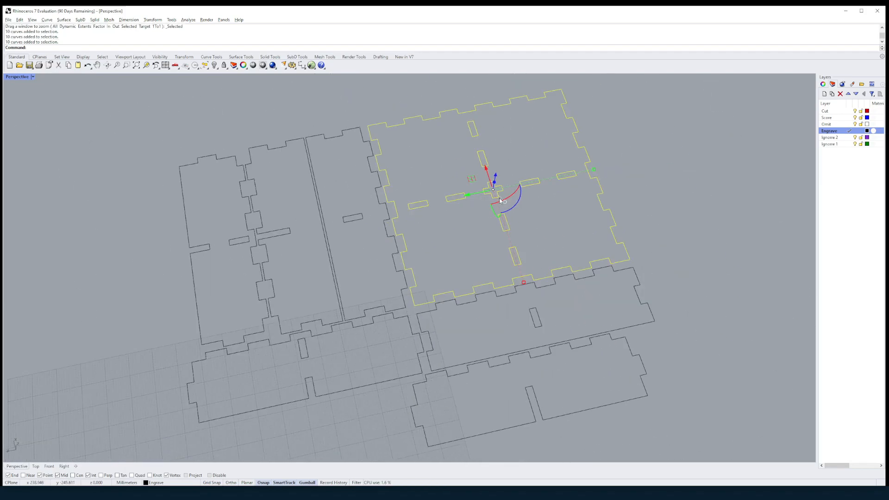
{"action": "key", "text": "ctrl+z"}
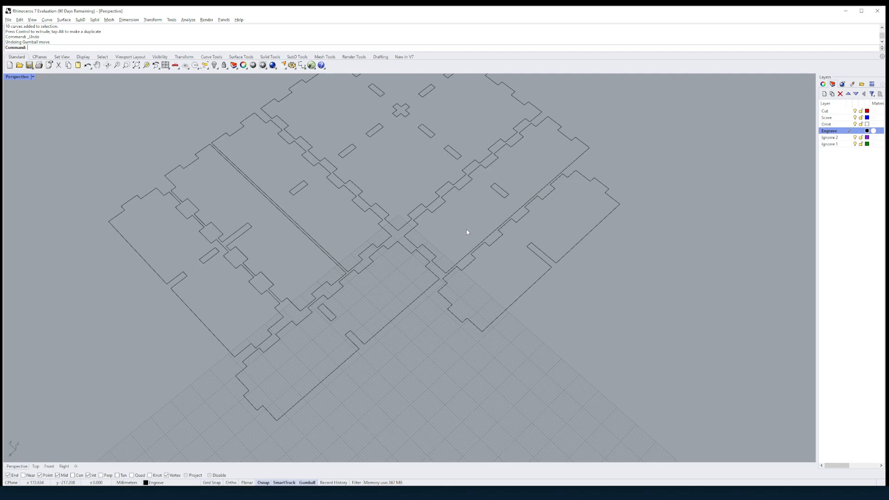
{"action": "mouse_move", "coordinate": [484, 207]}
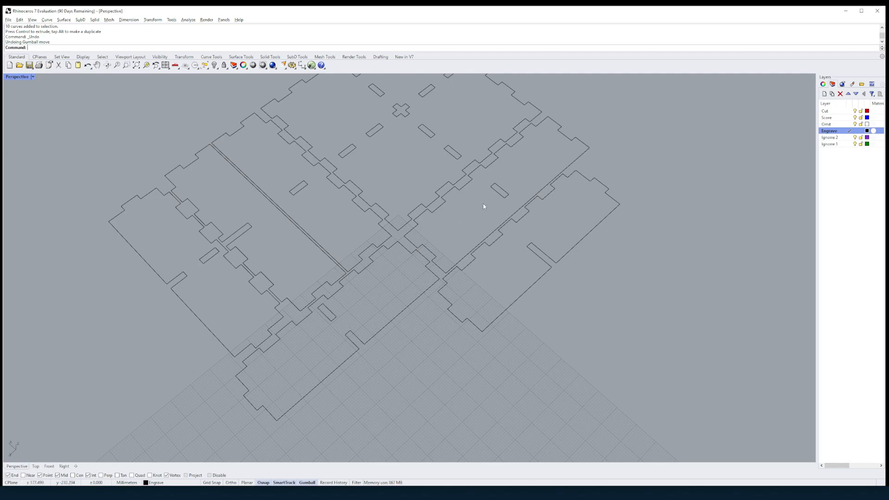
{"action": "key", "text": "ctrl+z"}
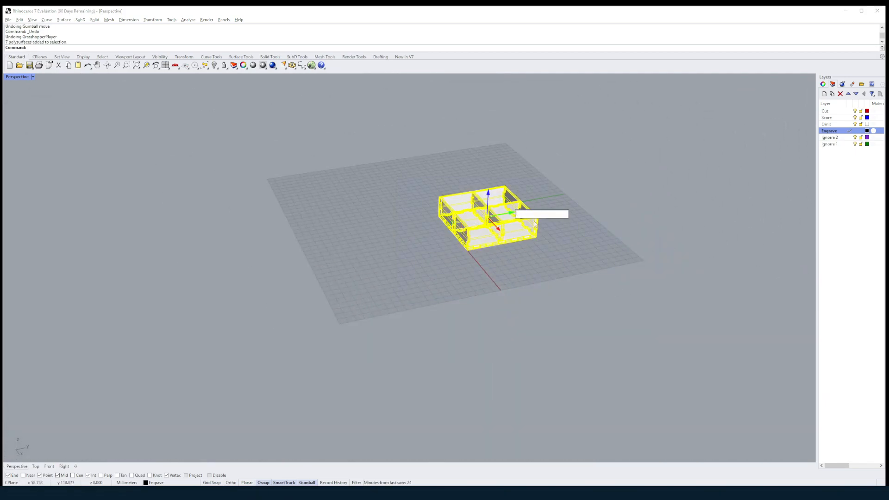
Drag the assembled sorting box with the gumball away from the origin
{"action": "left_click_drag", "start_coordinate": [510, 214], "coordinate": [771, 165]}
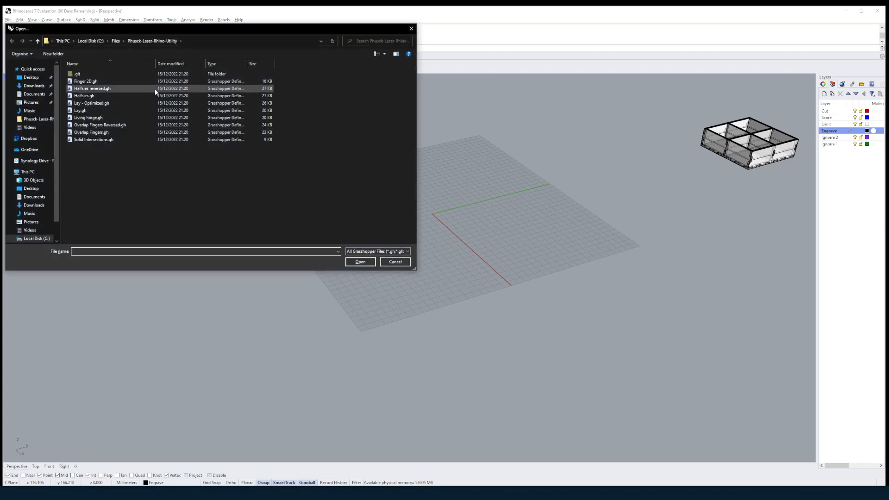
Browse the Halfsies and Lay - Optimized definitions in the file chooser, then dismiss it
{"action": "left_click", "coordinate": [84, 96]}
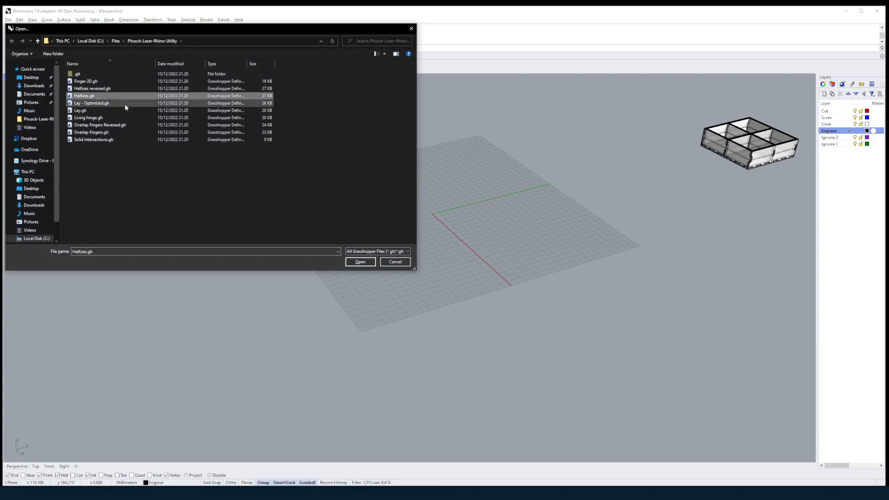
{"action": "left_click", "coordinate": [90, 103]}
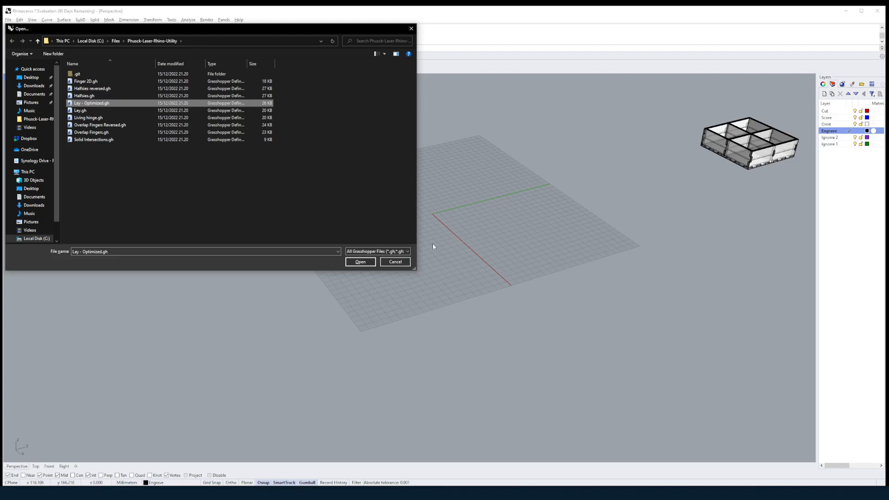
{"action": "left_click", "coordinate": [360, 262]}
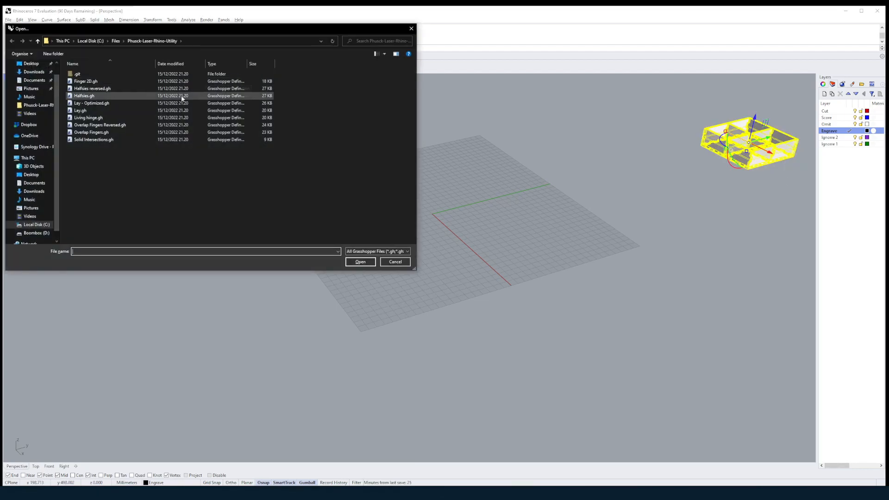
{"action": "left_click", "coordinate": [360, 261]}
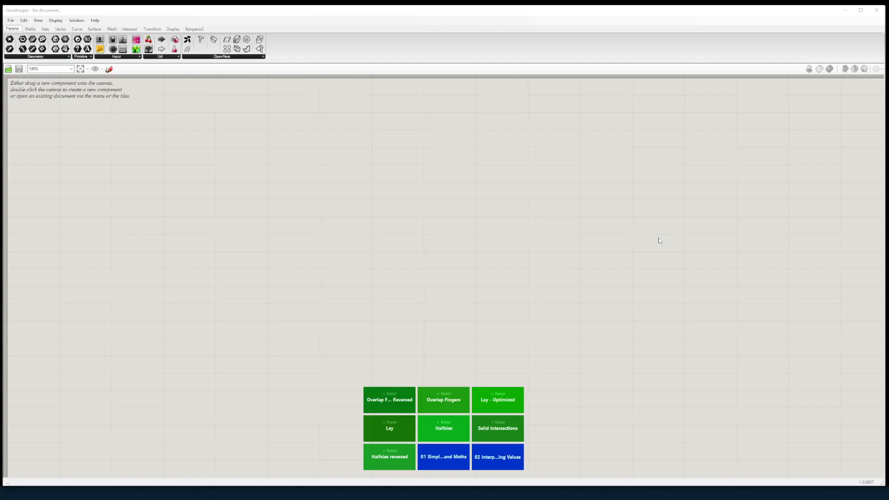
Open Lay.gh, then Lay - Optimized.gh from Recent Files, and zoom in
{"action": "left_click", "coordinate": [10, 20]}
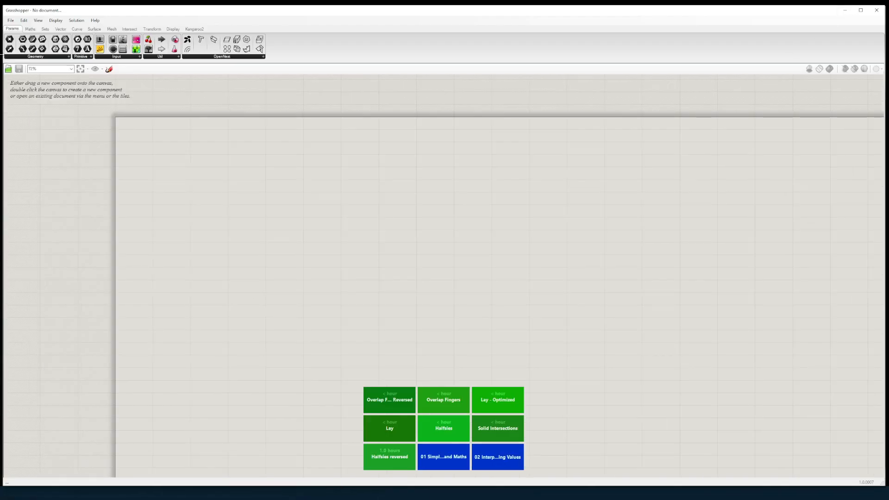
{"action": "left_click", "coordinate": [11, 20]}
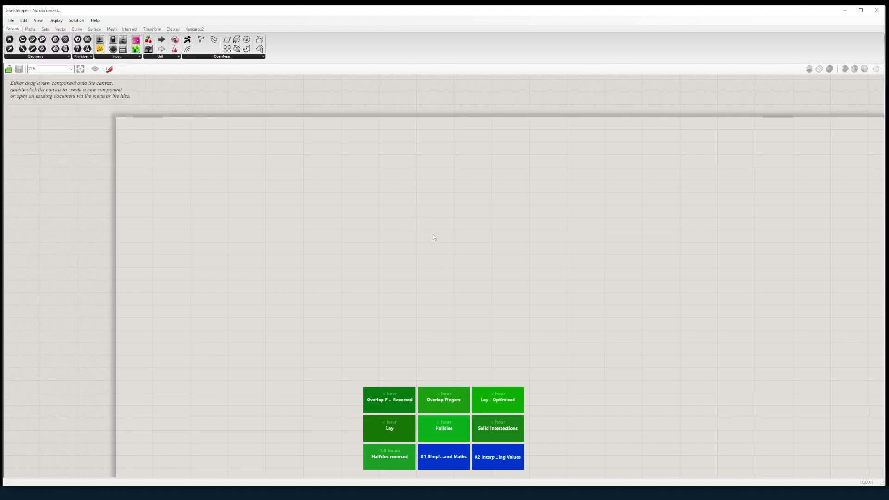
{"action": "mouse_move", "coordinate": [449, 269]}
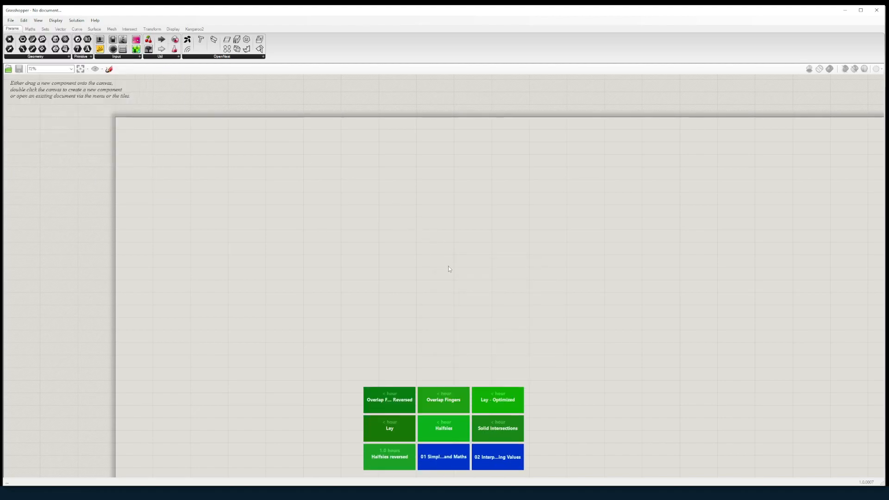
{"action": "left_click", "coordinate": [10, 19]}
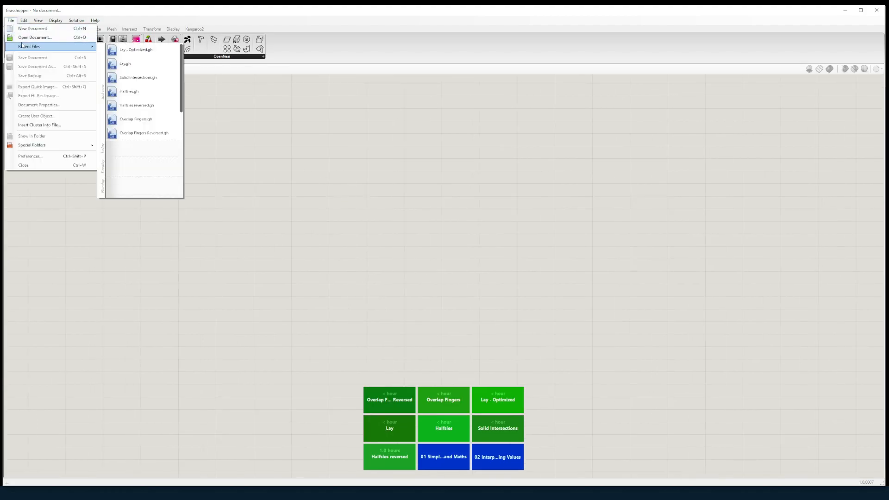
{"action": "left_click", "coordinate": [124, 63]}
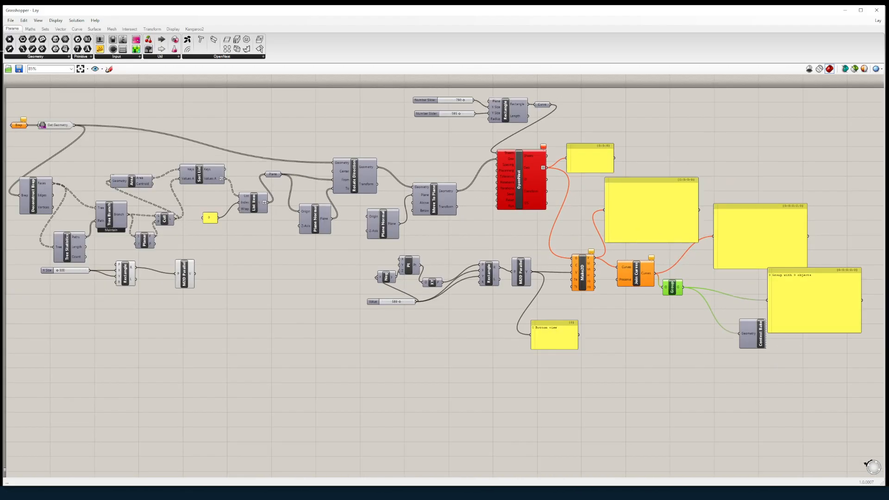
{"action": "left_click", "coordinate": [10, 20]}
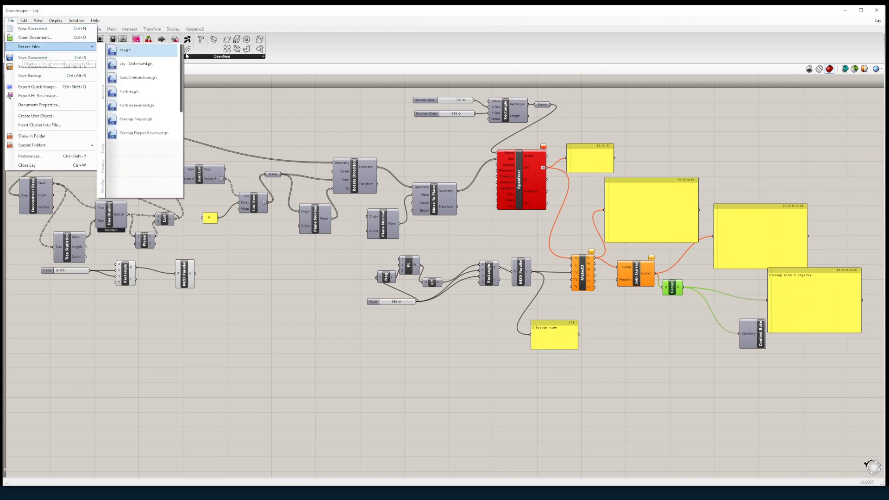
{"action": "left_click", "coordinate": [135, 63]}
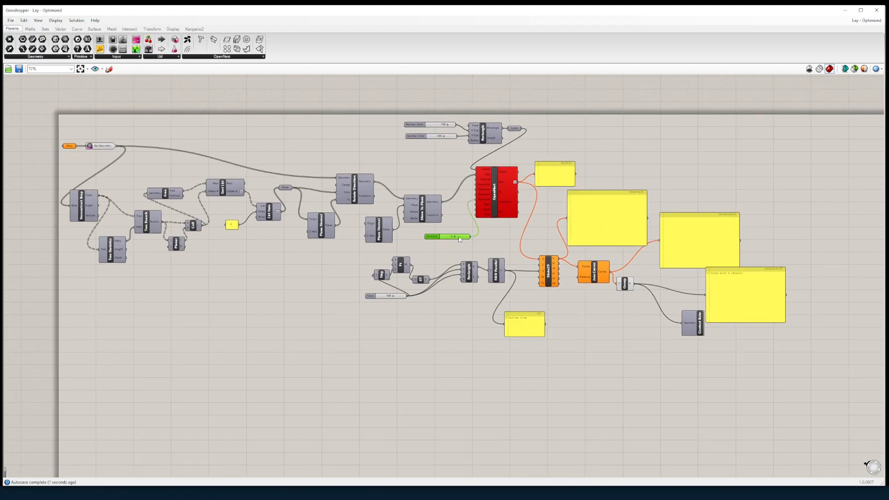
{"action": "scroll", "scroll_direction": "up", "scroll_amount": 3}
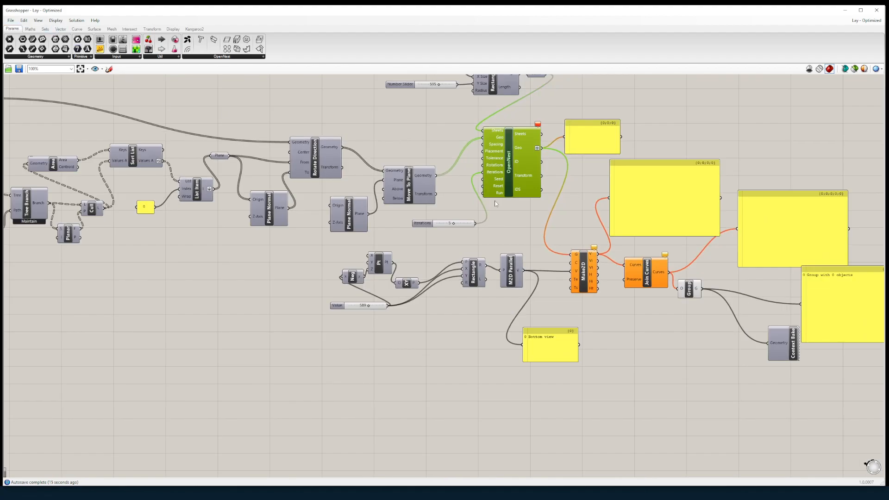
{"action": "mouse_move", "coordinate": [446, 239]}
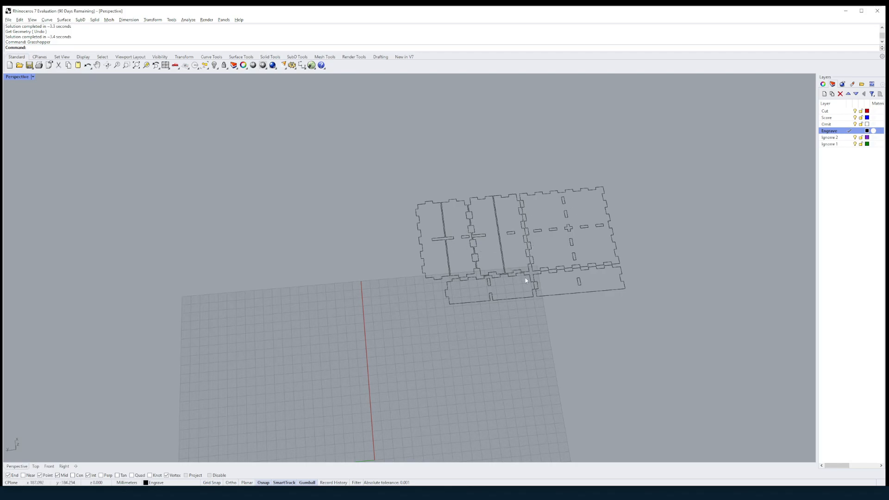
Orbit the Perspective viewport to inspect the nested panel outlines
{"action": "left_click_drag", "start_coordinate": [525, 280], "coordinate": [546, 269]}
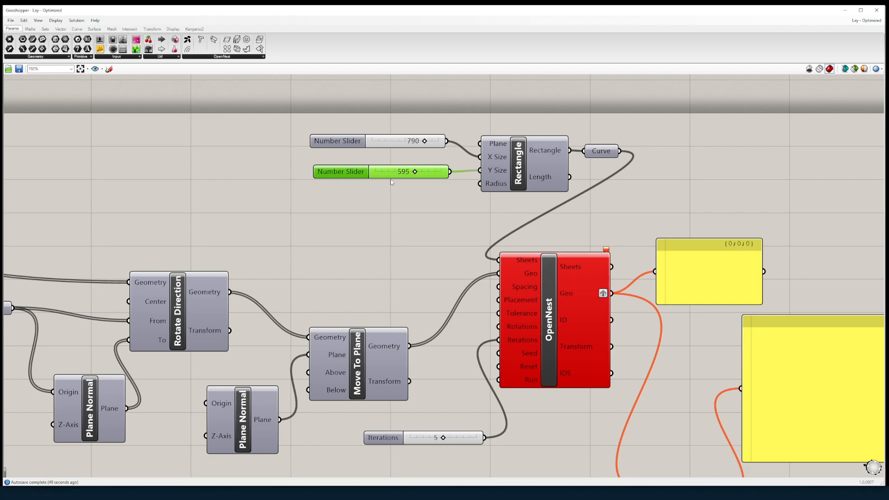
{"action": "mouse_move", "coordinate": [392, 165]}
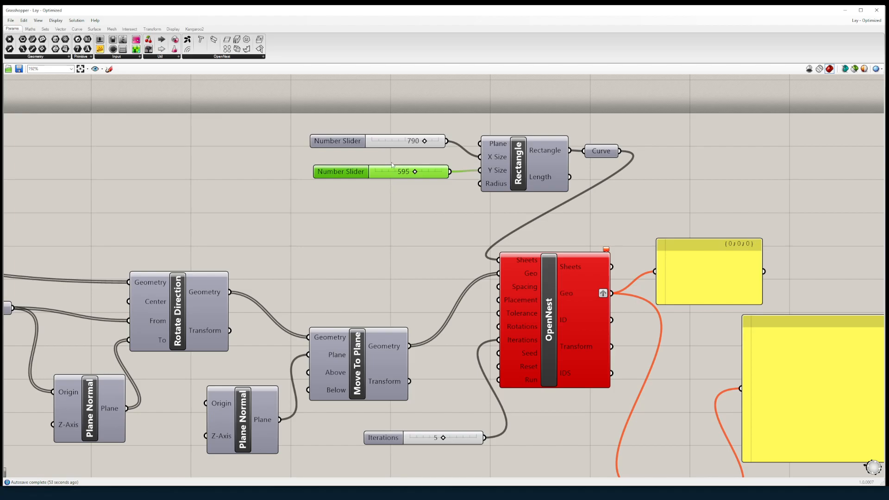
Zoom out the Grasshopper canvas to view the whole nesting definition
{"action": "scroll", "scroll_direction": "down", "scroll_amount": 3}
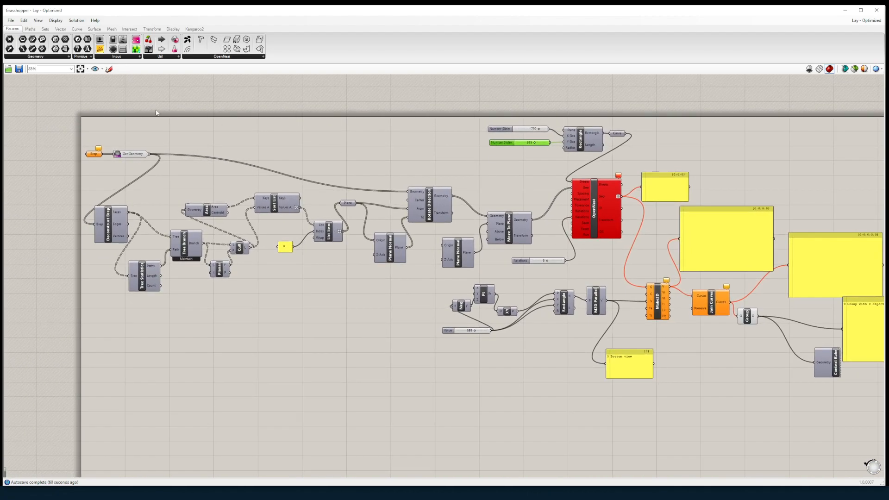
{"action": "scroll", "scroll_direction": "down", "scroll_amount": 3}
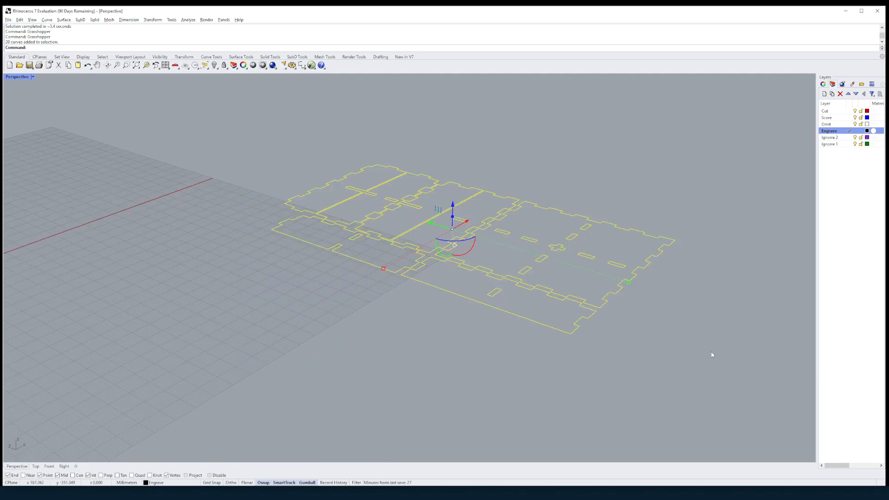
Delete the nested outlines, then browse GrasshopperPlayer's definition files and cancel
{"action": "key", "text": "Delete"}
{"action": "type", "text": "Gra"}
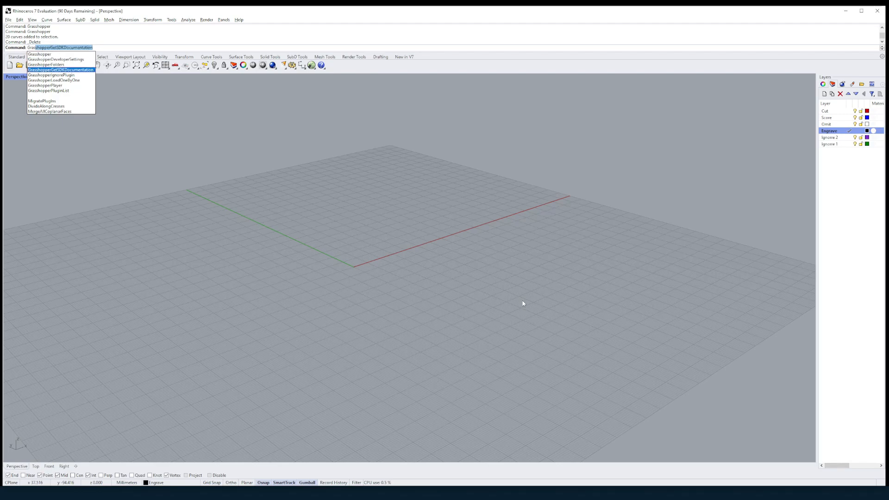
{"action": "type", "text": "G"}
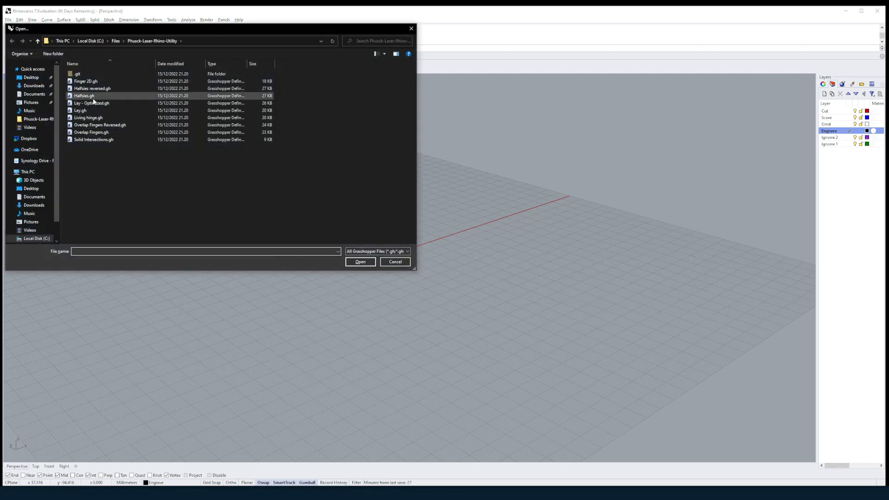
{"action": "left_click", "coordinate": [91, 103]}
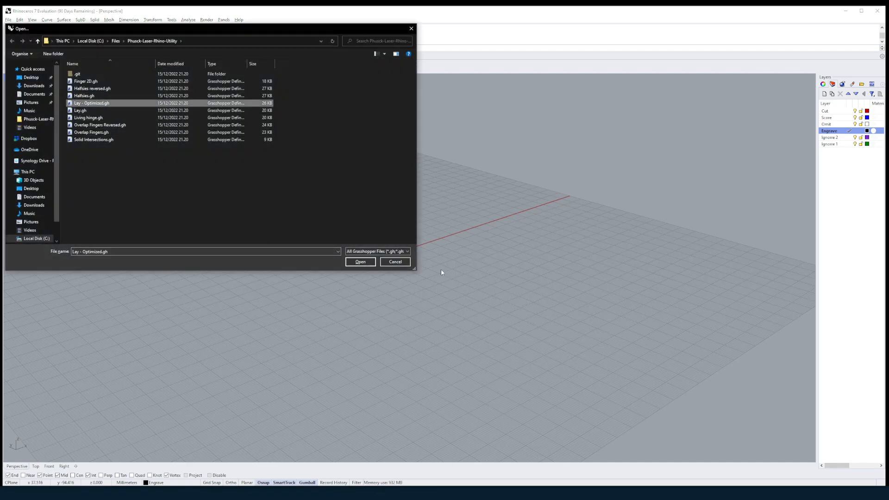
{"action": "mouse_move", "coordinate": [104, 117]}
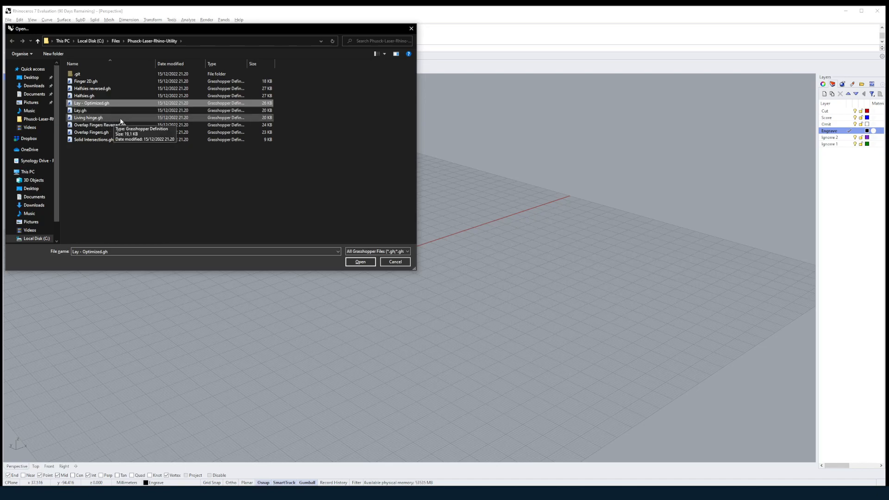
{"action": "left_click", "coordinate": [80, 110]}
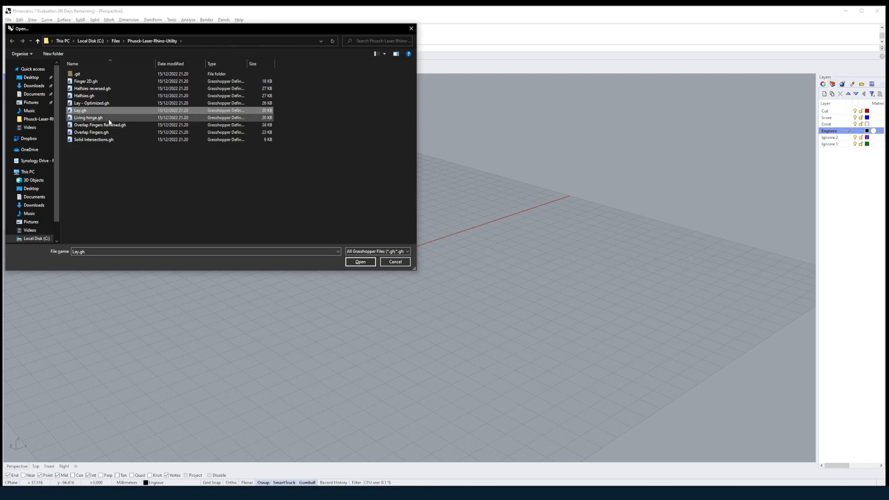
{"action": "left_click", "coordinate": [99, 125]}
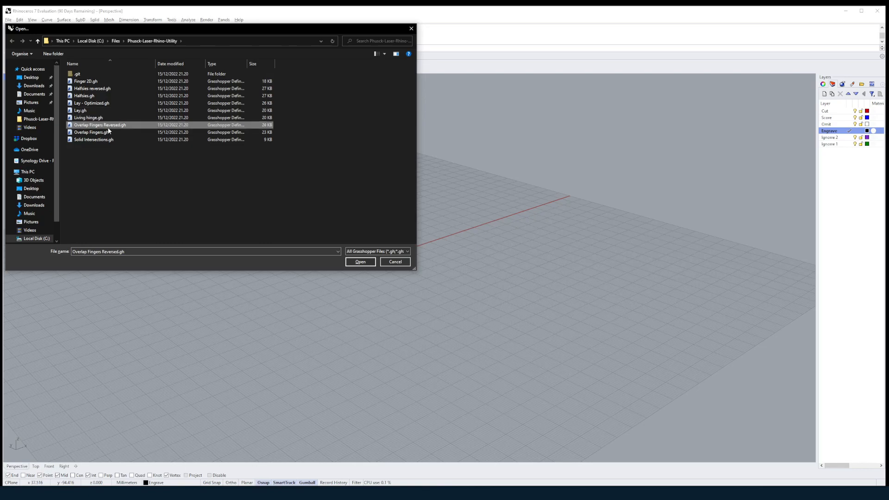
{"action": "left_click", "coordinate": [88, 117]}
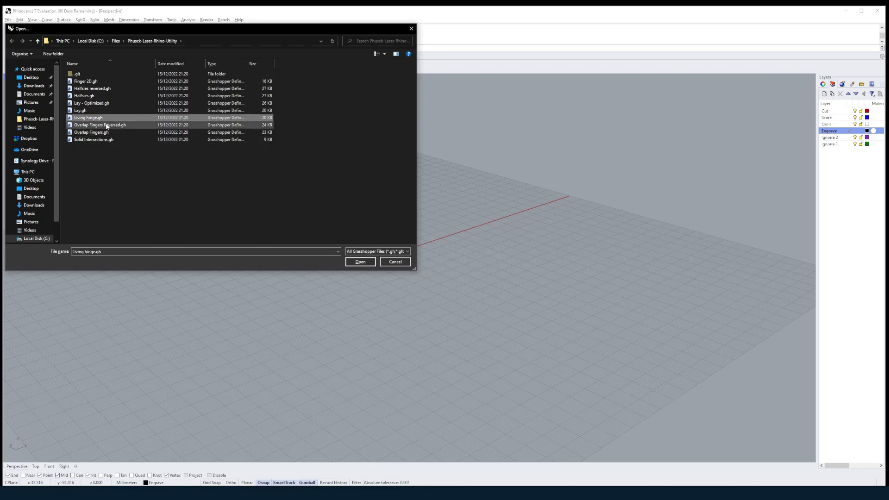
{"action": "left_click", "coordinate": [360, 261]}
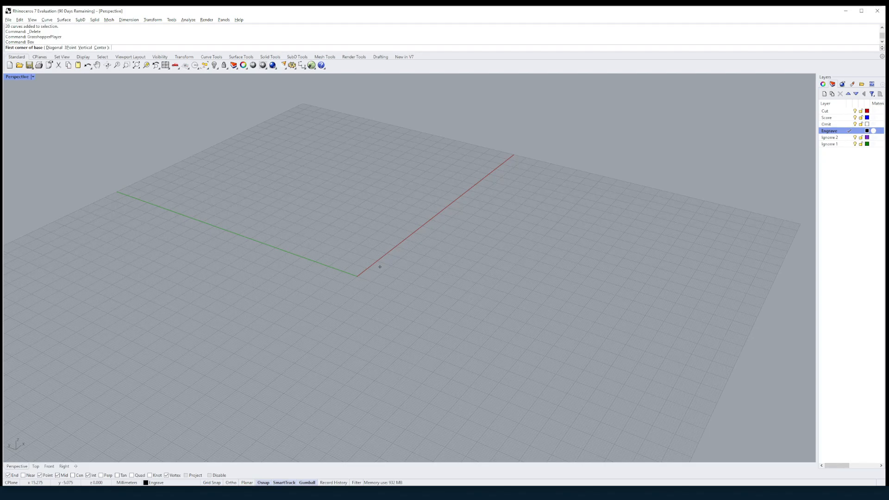
Draw a box from the origin, 100 long and 30 wide, accepting the height
{"action": "type", "text": "0100"}
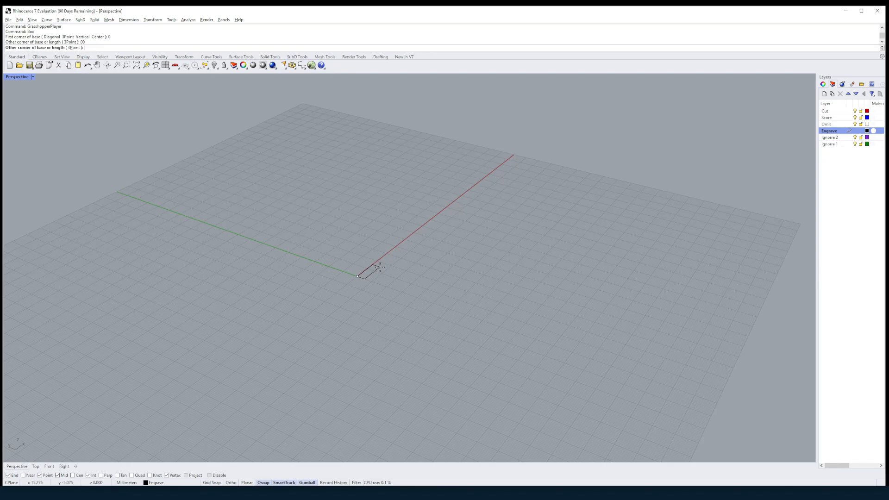
{"action": "type", "text": "100"}
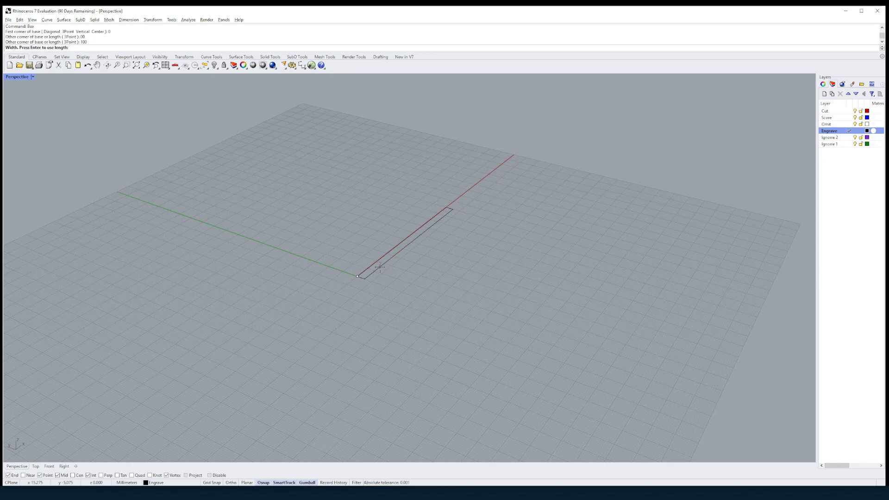
{"action": "type", "text": "30"}
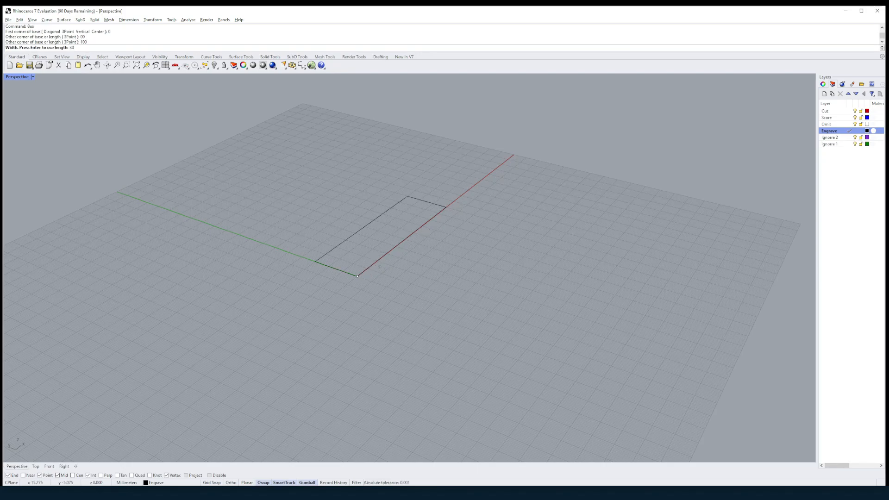
{"action": "key", "text": "Enter"}
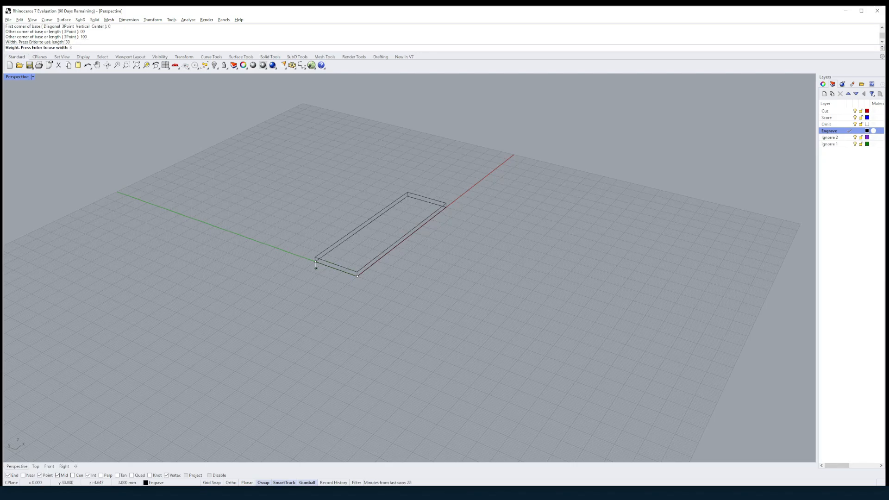
{"action": "key", "text": "enter"}
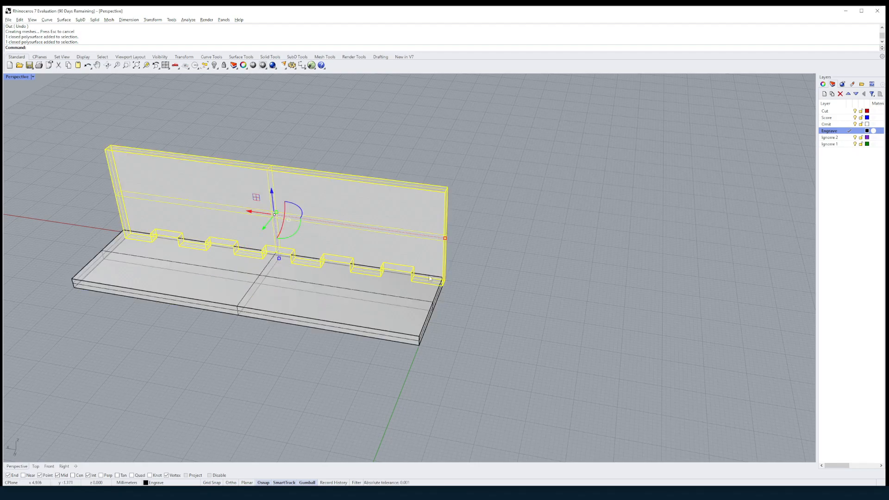
Run the overlap fingers definition to add the top slab, then orbit to inspect it
{"action": "key", "text": "ctrl+z"}
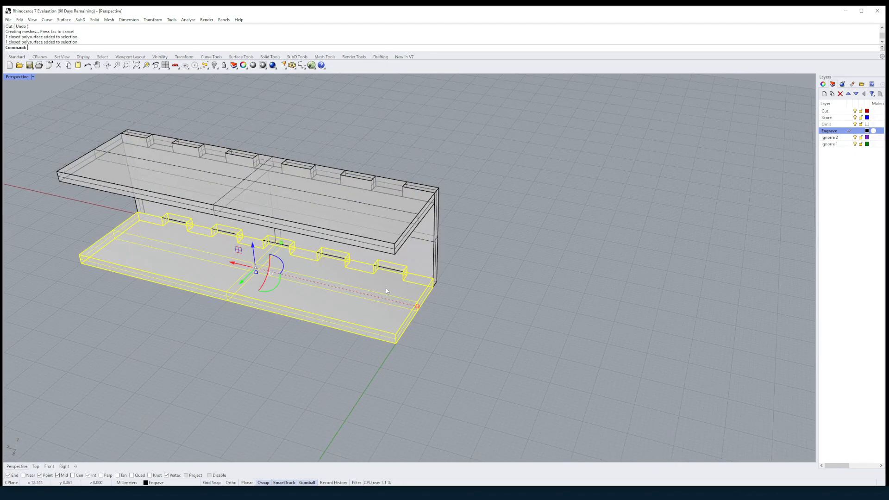
{"action": "key", "text": "ctrl+z"}
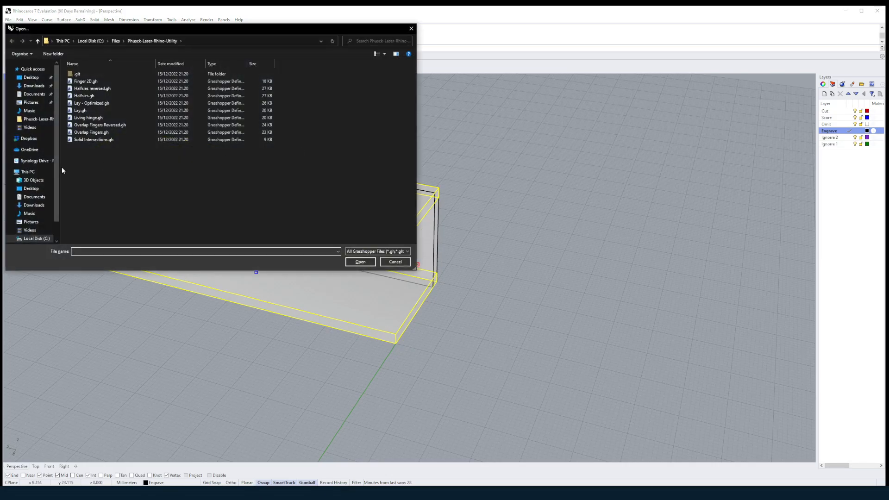
{"action": "left_click", "coordinate": [100, 125]}
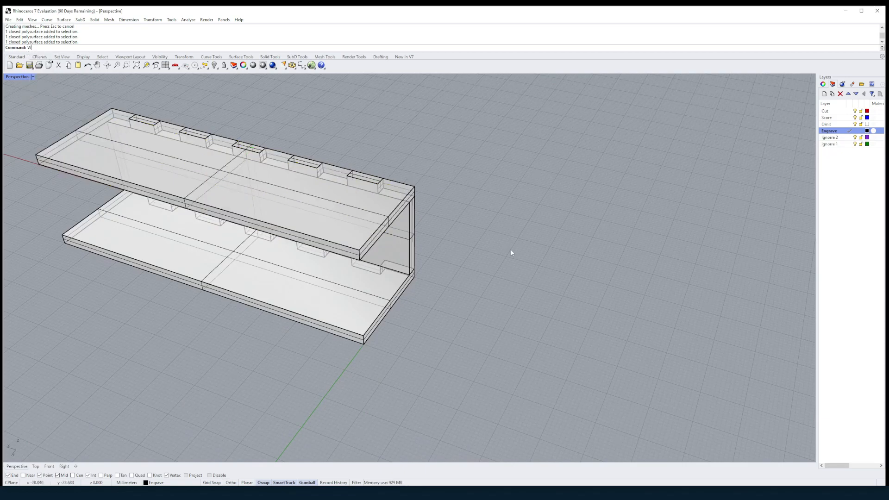
{"action": "left_click_drag", "start_coordinate": [511, 252], "coordinate": [425, 231]}
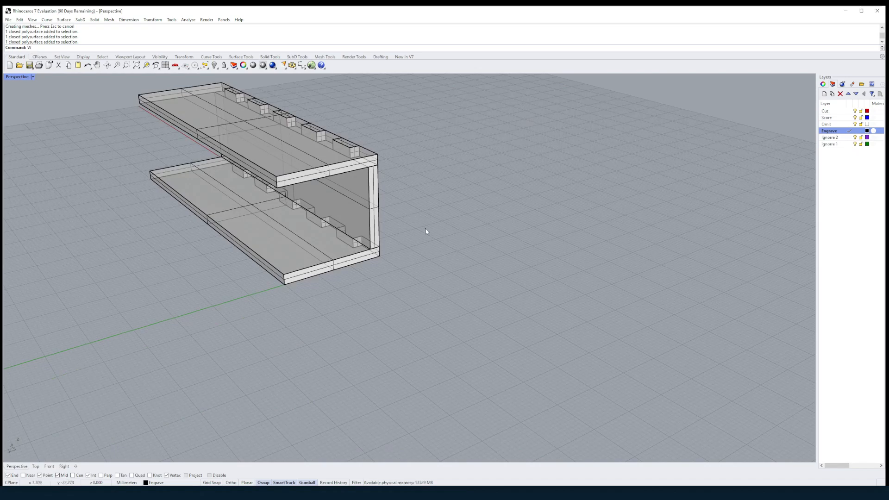
{"action": "left_click_drag", "start_coordinate": [425, 232], "coordinate": [377, 212]}
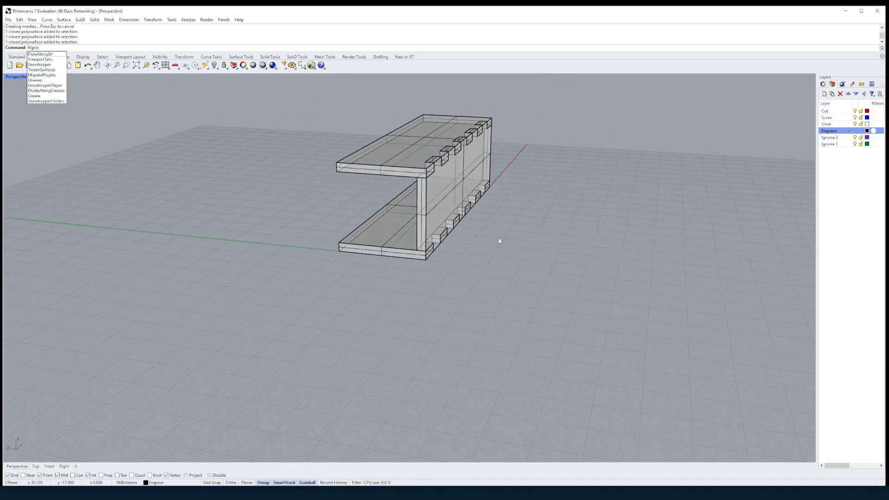
{"action": "left_click", "coordinate": [45, 86]}
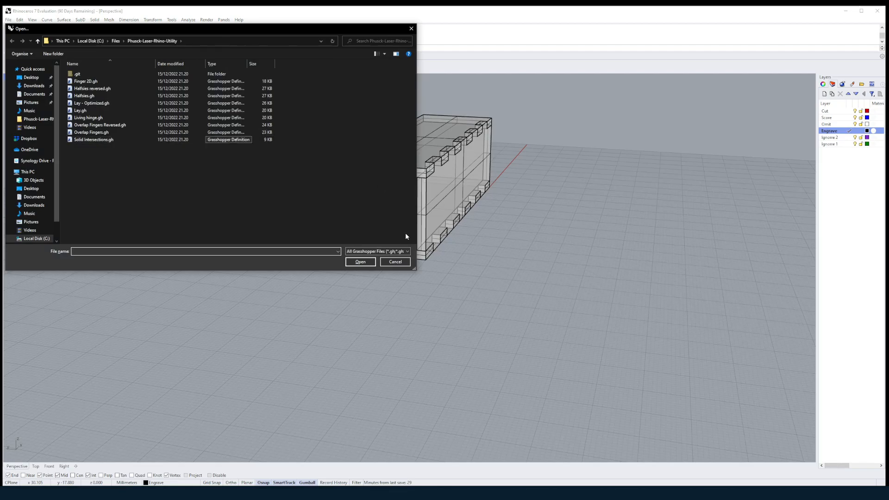
{"action": "left_click", "coordinate": [360, 261]}
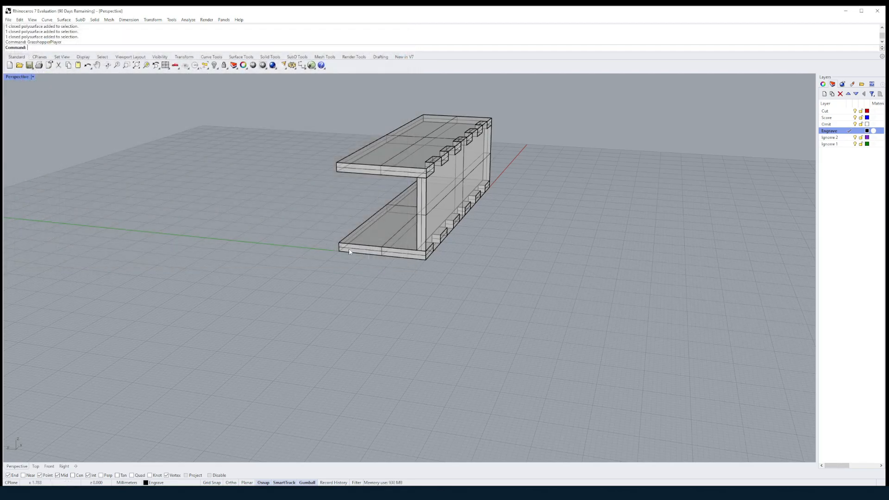